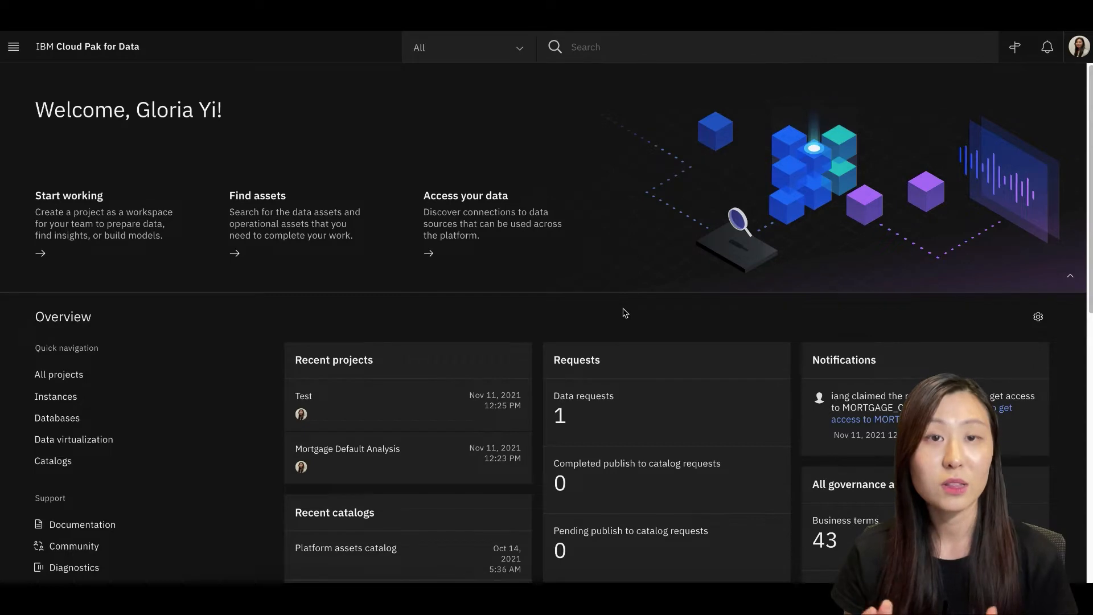
mouse_move(621, 259)
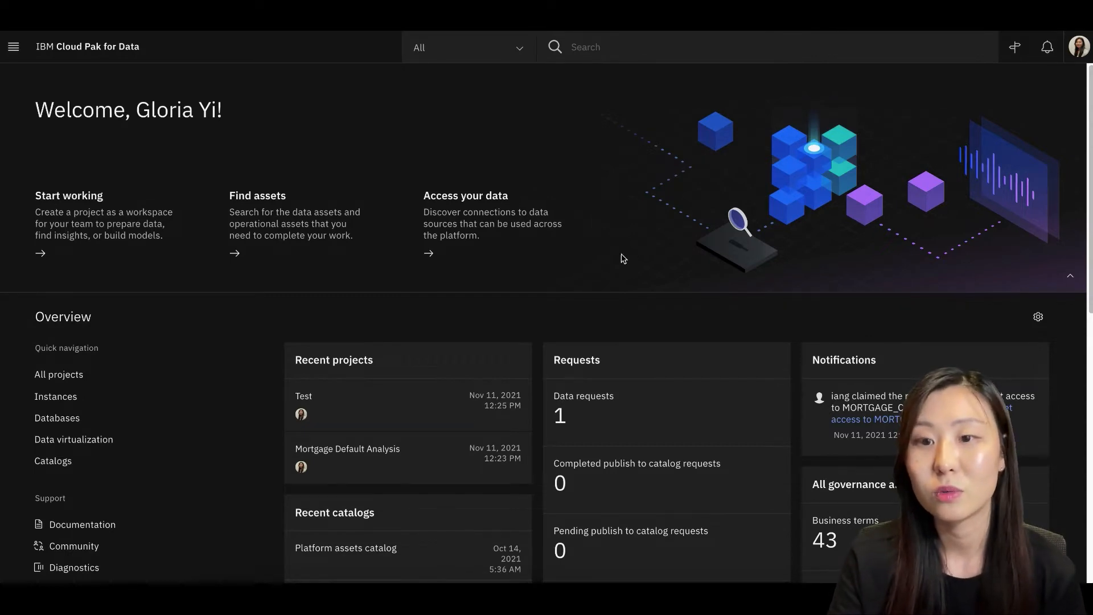
- Search the platform for 'mortgage' and scroll through the 17 results
text(mortgage)
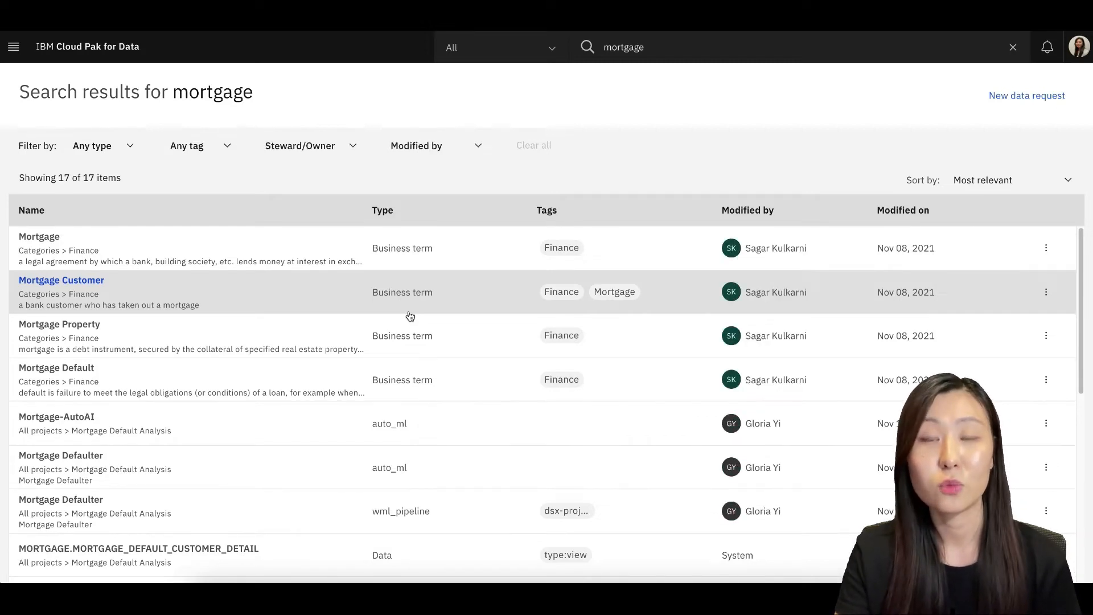
scroll(down, 3)
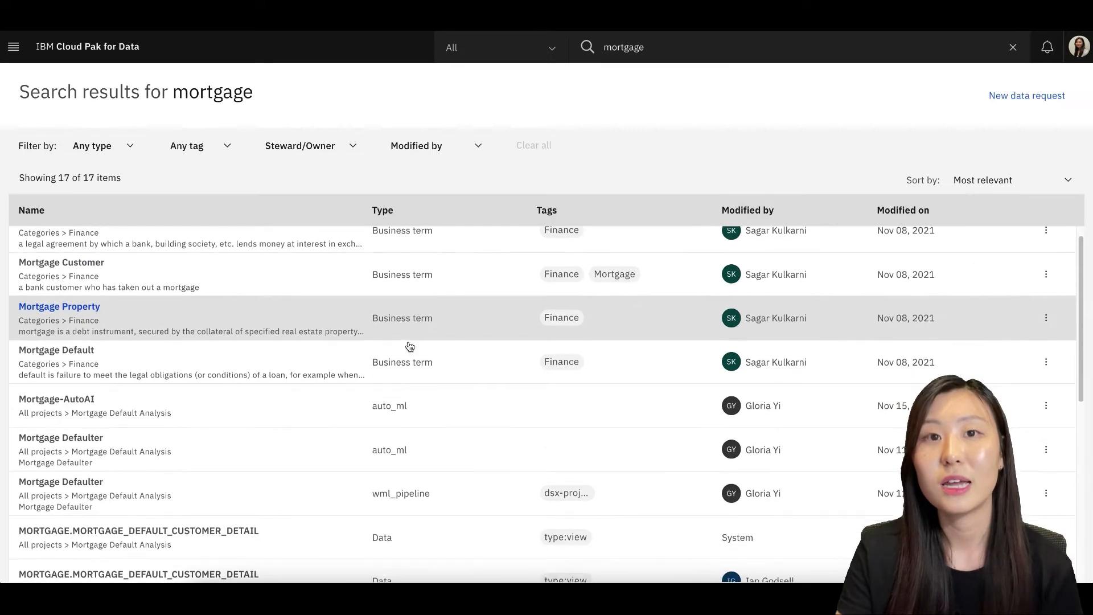
scroll(down, 3)
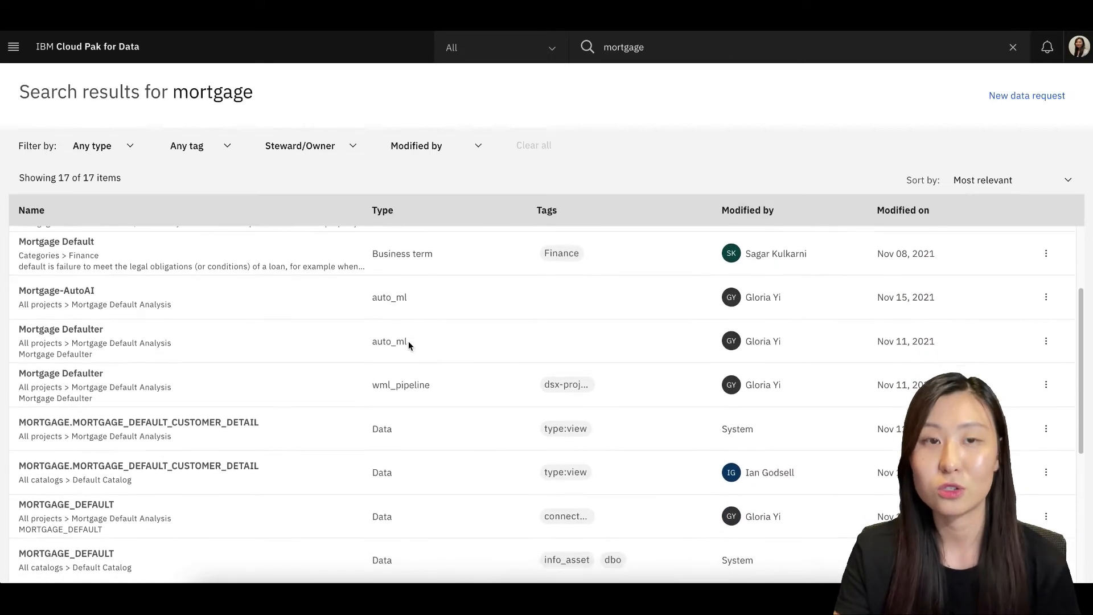
scroll(down, 3)
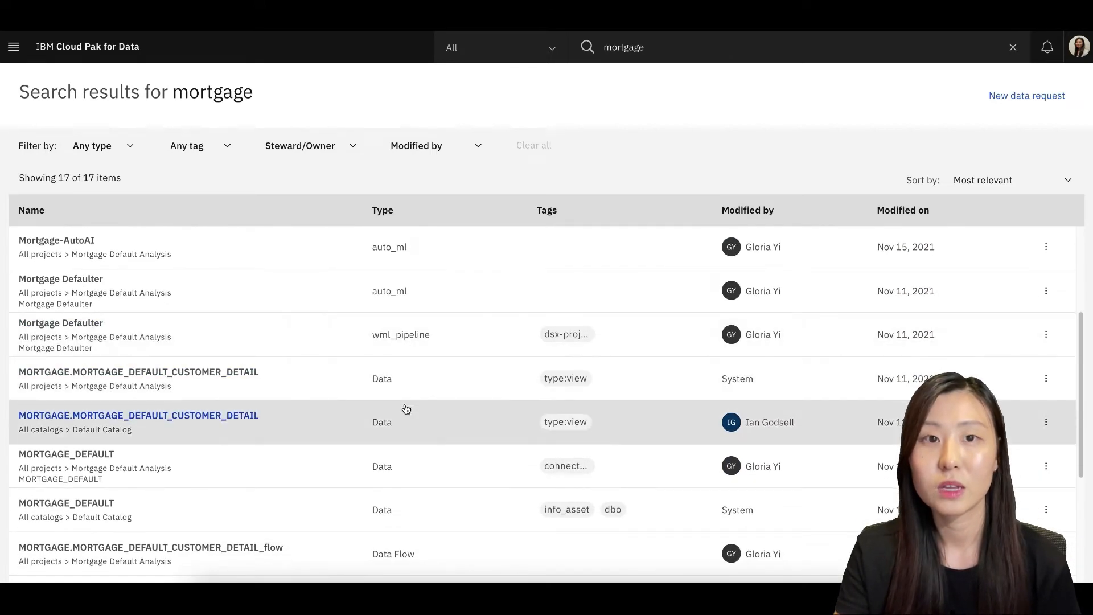
scroll(up, 3)
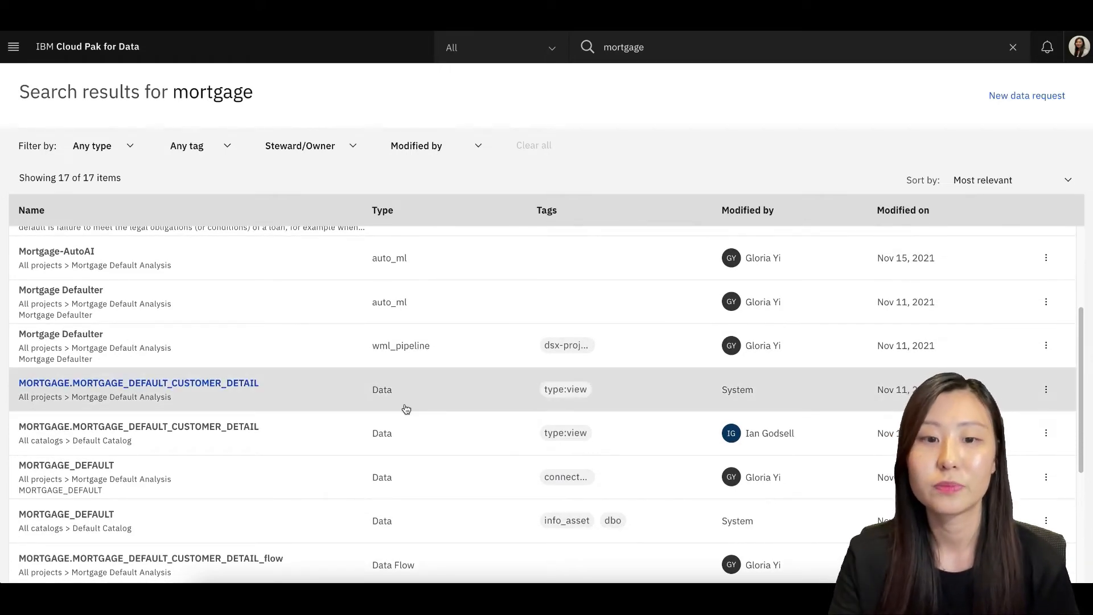
- Filter the mortgage results by type 'Business term', leaving five items
click(92, 145)
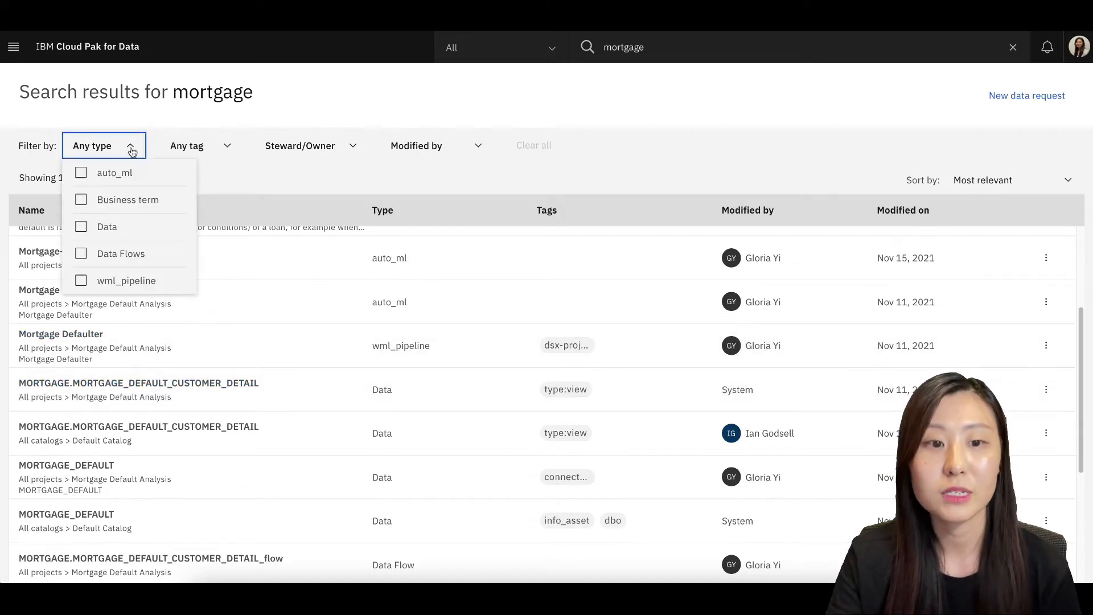
click(81, 200)
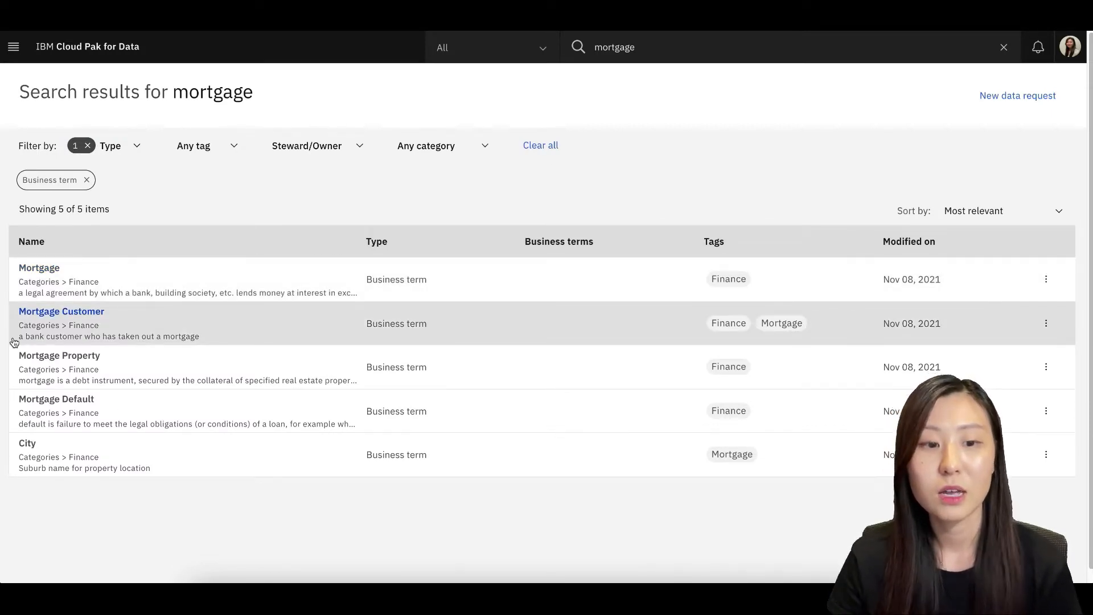
mouse_move(5, 319)
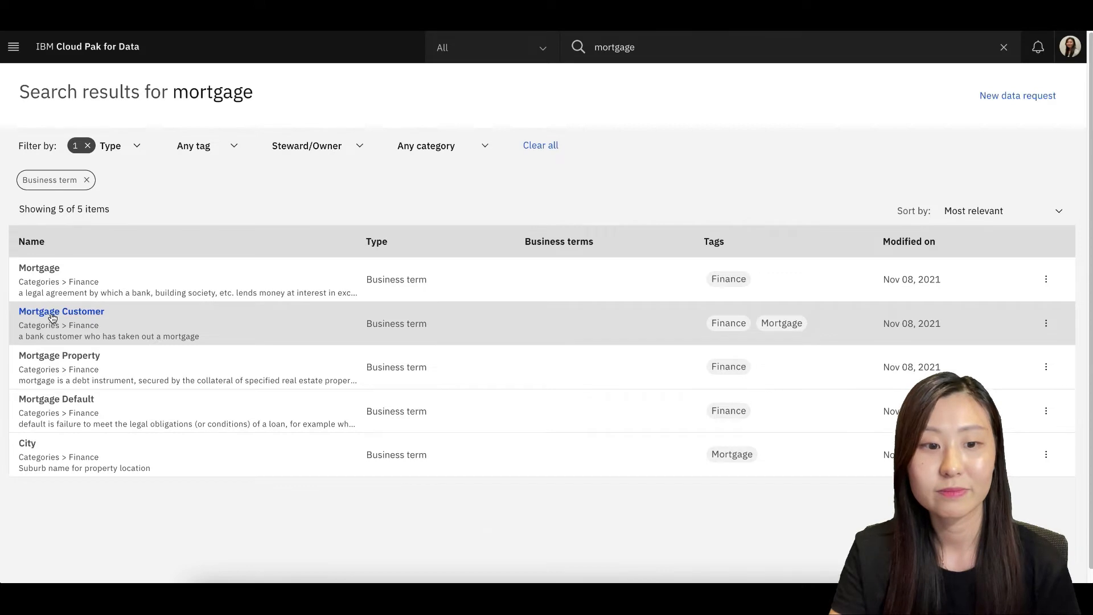
- Open the Mortgage Customer term's Overview with its description, Finance category and related terms
click(61, 311)
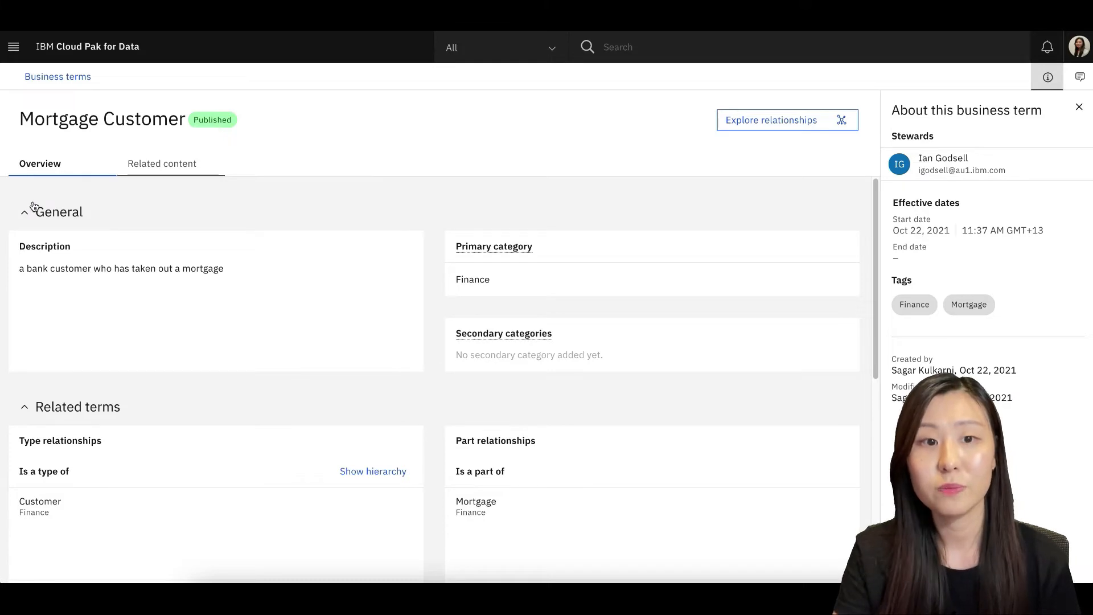
mouse_move(419, 210)
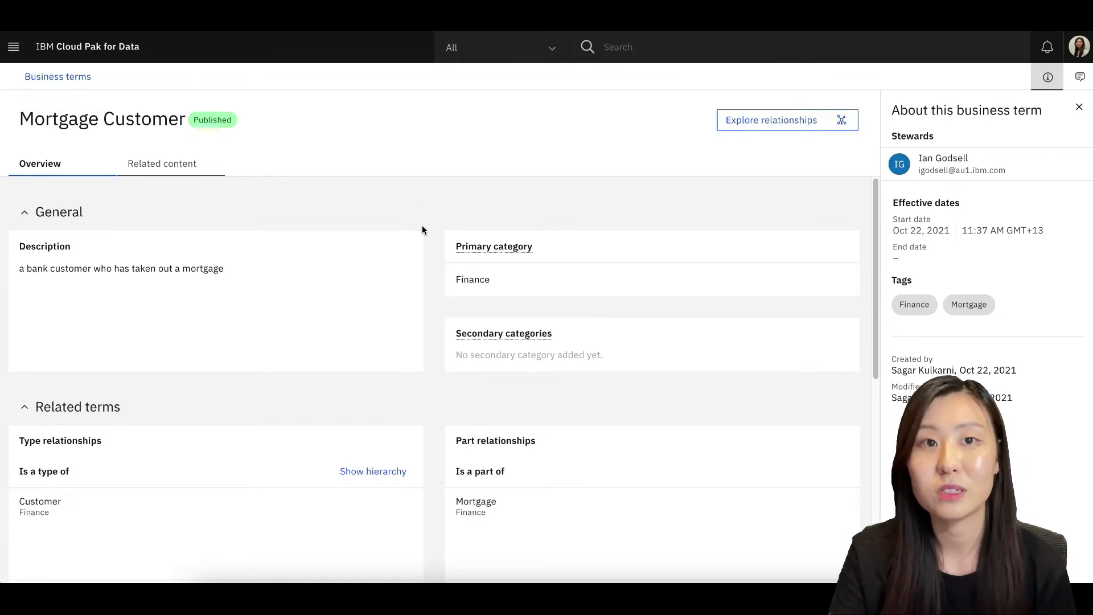
mouse_move(425, 255)
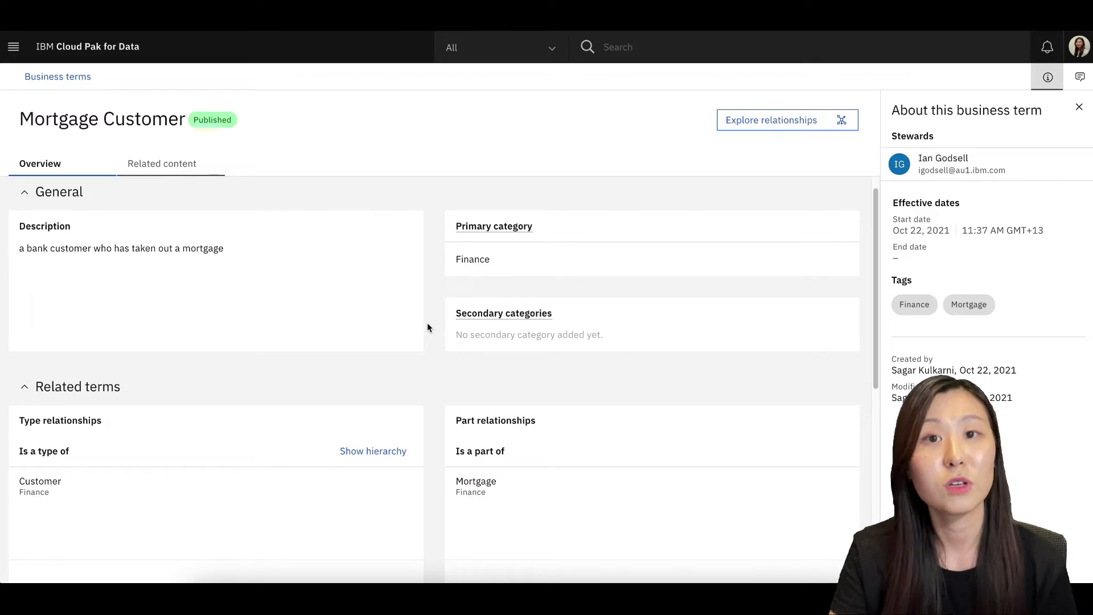
mouse_move(432, 451)
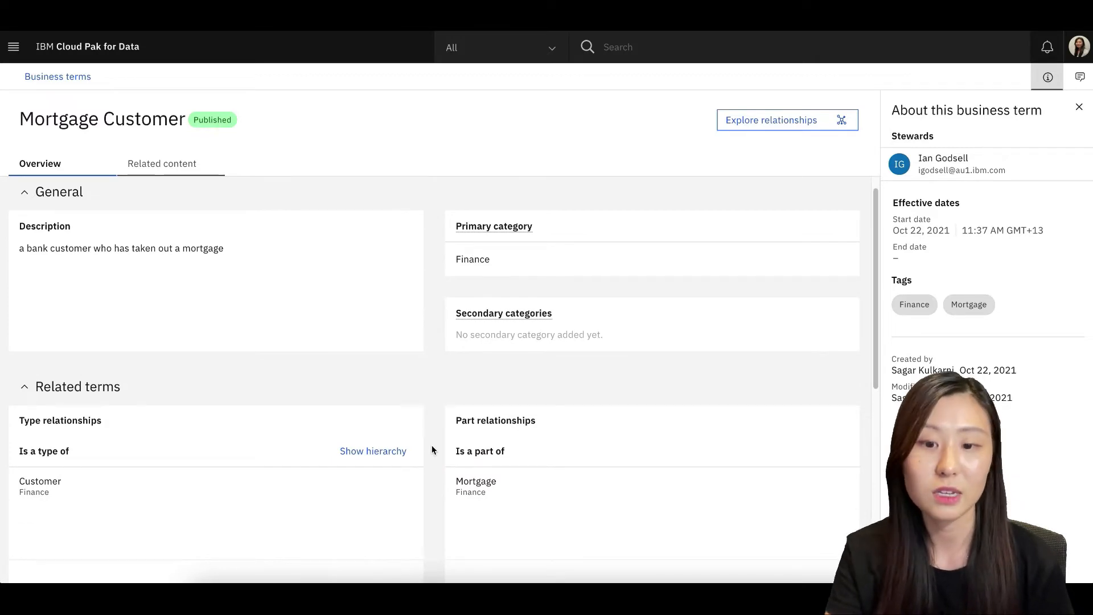
mouse_move(760, 471)
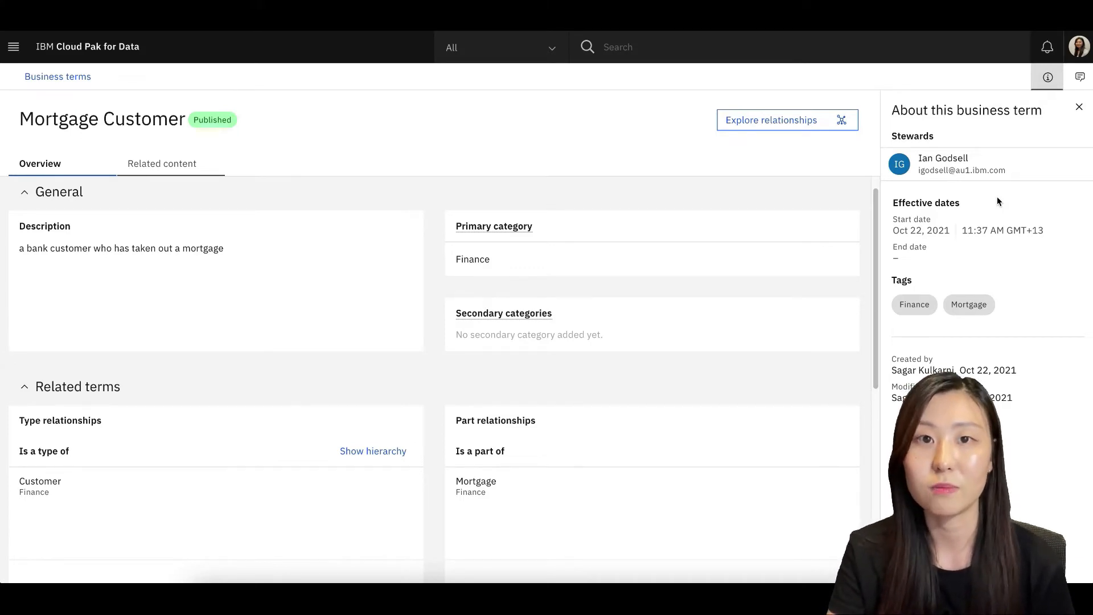
mouse_move(988, 198)
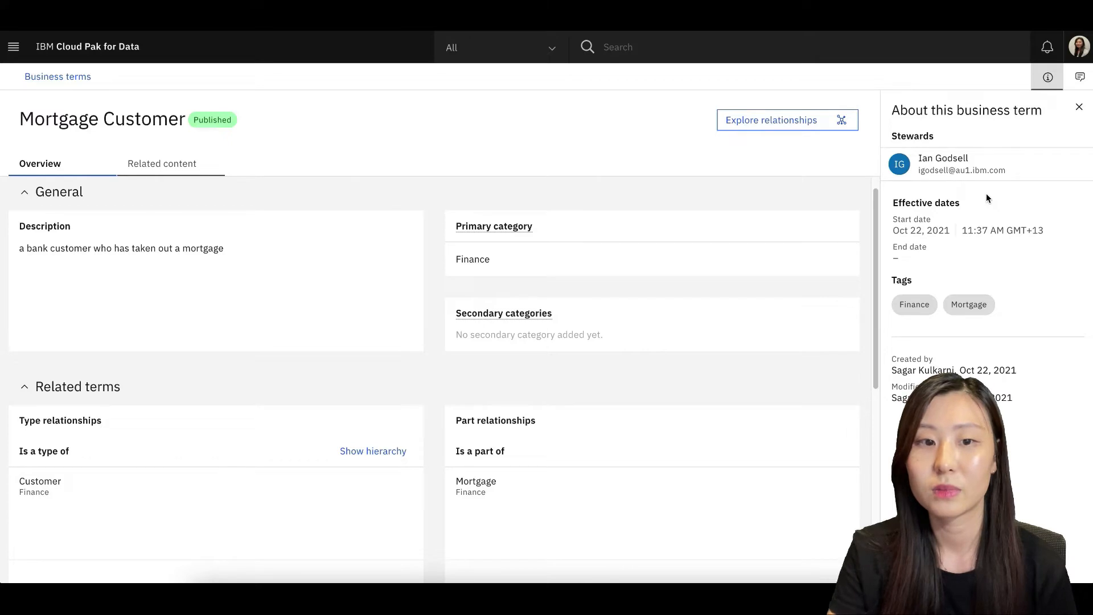
mouse_move(528, 169)
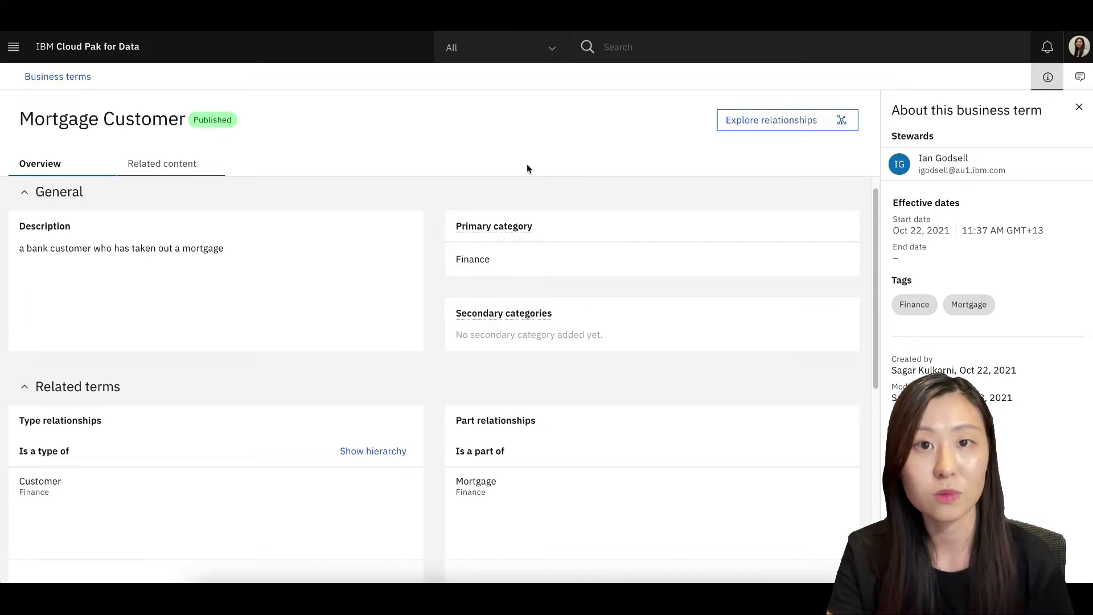
mouse_move(189, 180)
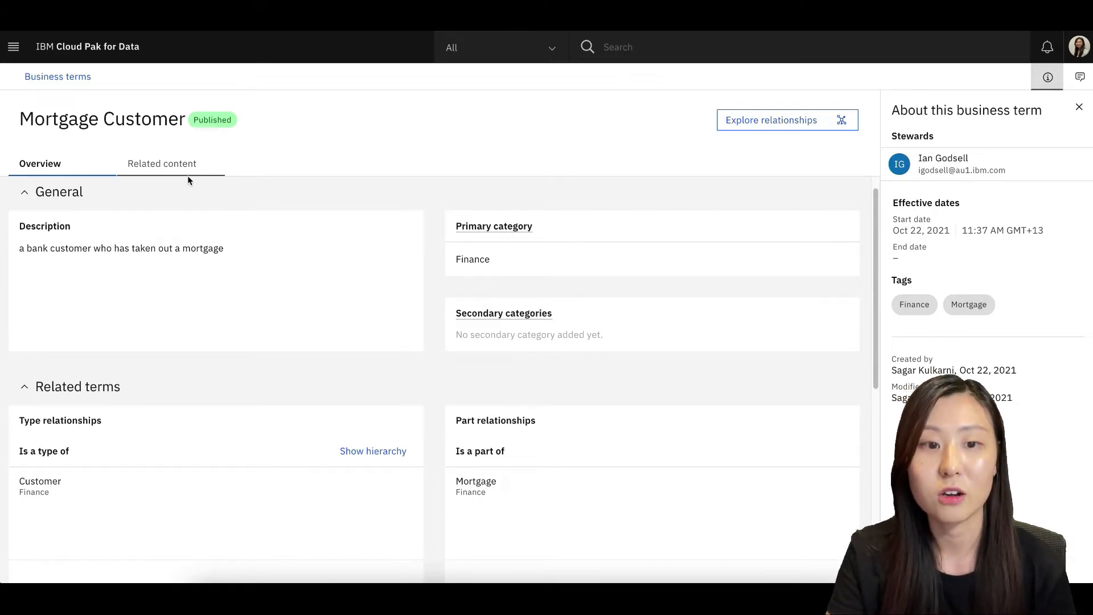
- View Mortgage Customer's related content: five catalog assets and four information assets
click(161, 163)
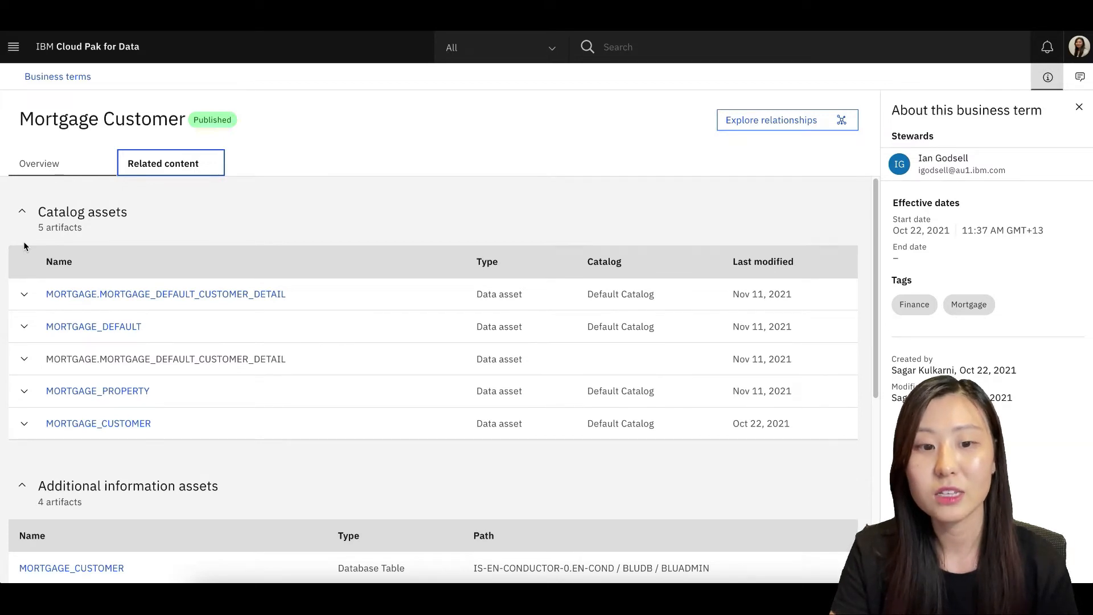
mouse_move(61, 280)
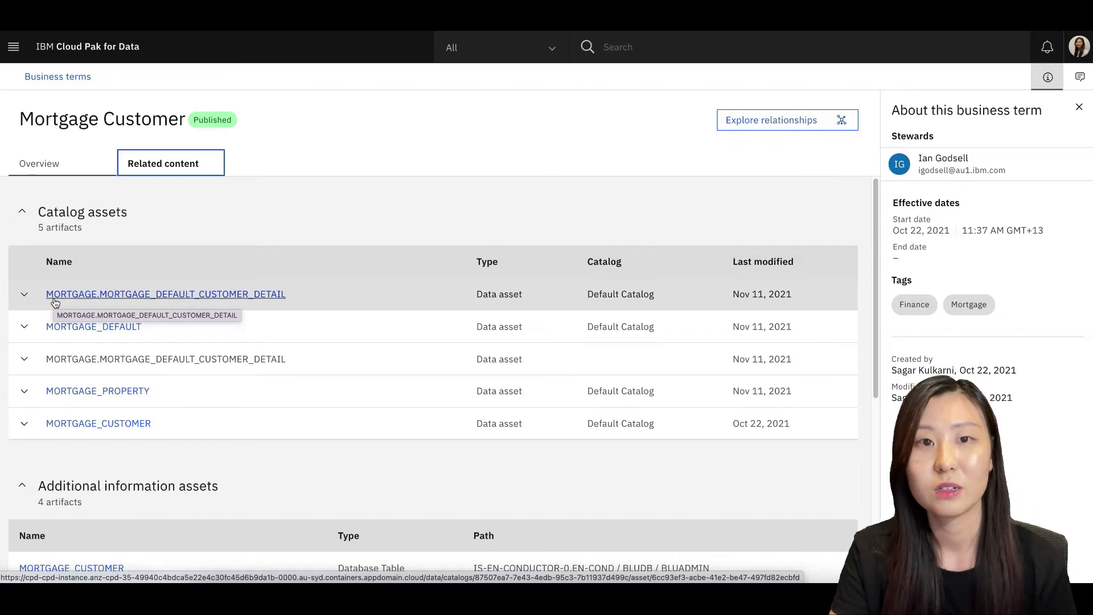
mouse_move(87, 300)
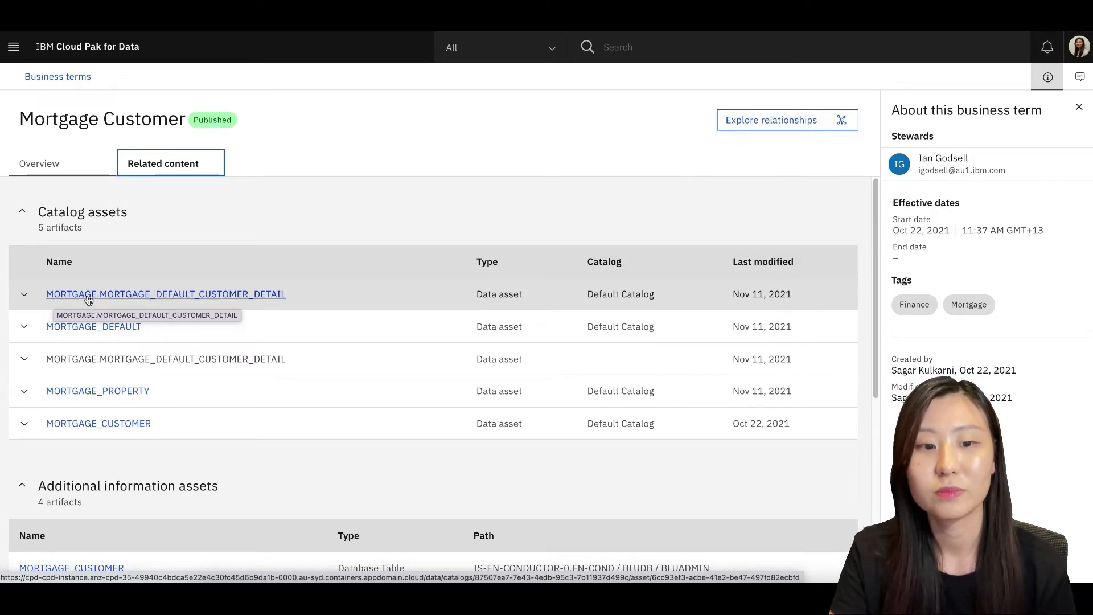
- Preview MORTGAGE.MORTGAGE_DEFAULT_CUSTOMER_DETAIL's 25 columns and 419 rows with masked IDs
click(165, 294)
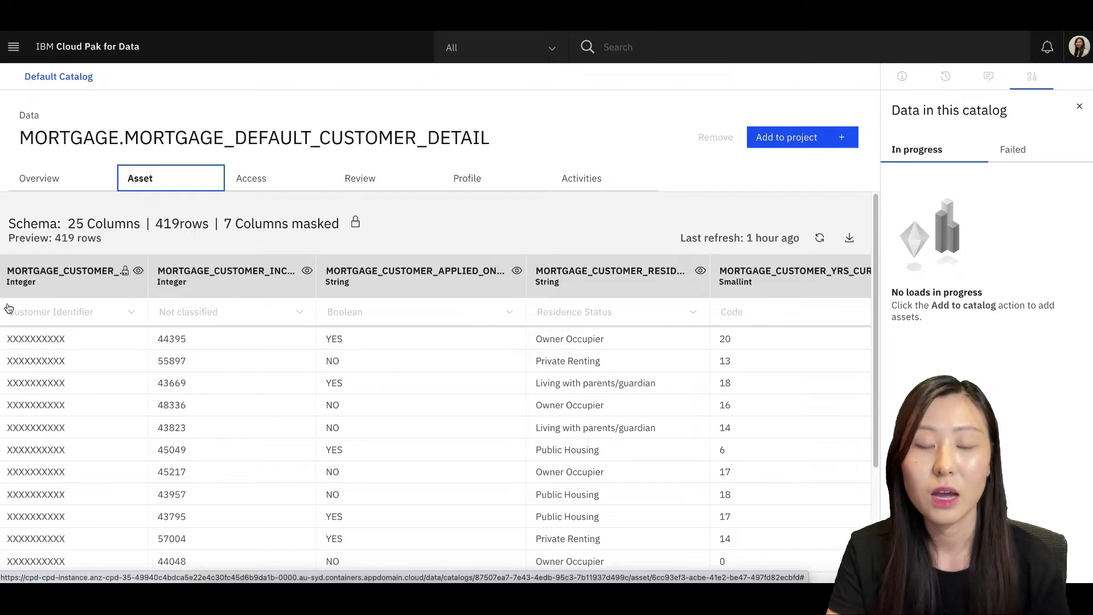
mouse_move(19, 450)
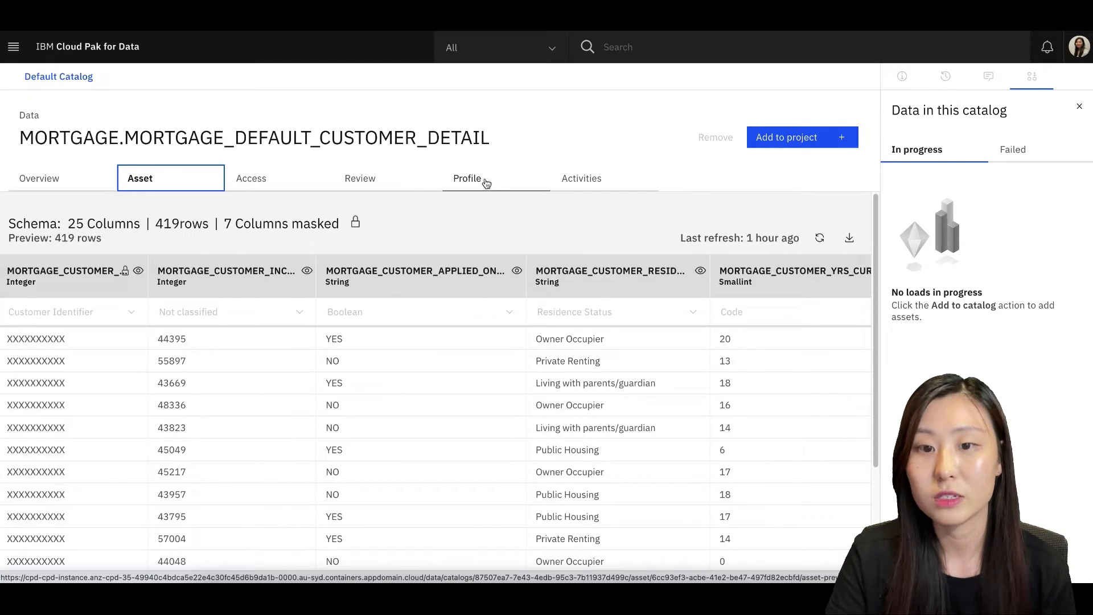
- Examine the asset's column profiles, then view its one five-star review
click(466, 178)
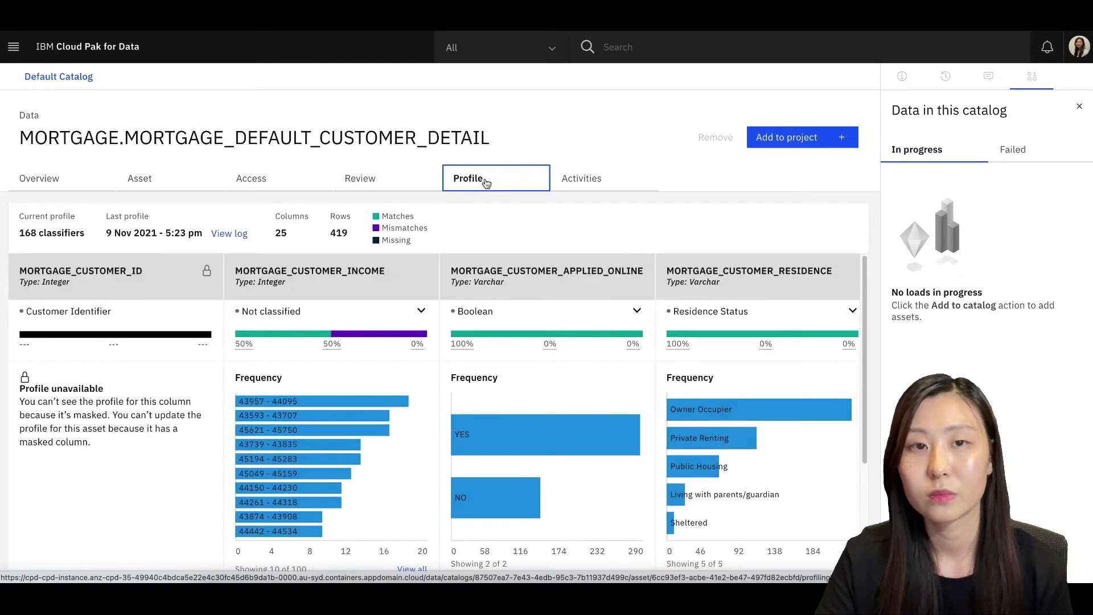
mouse_move(444, 195)
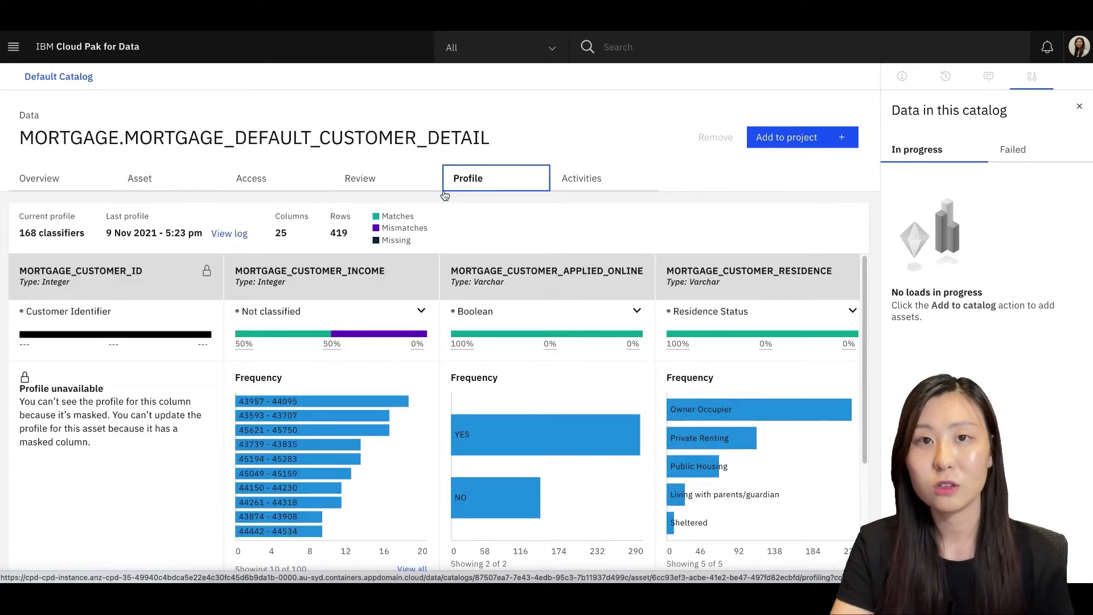
mouse_move(445, 198)
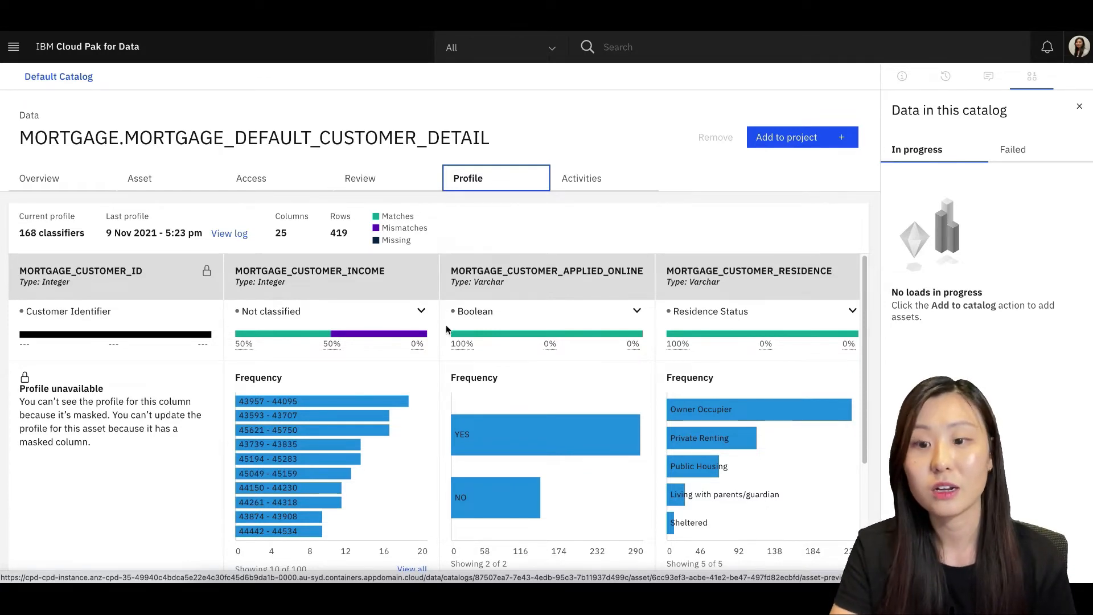
mouse_move(659, 315)
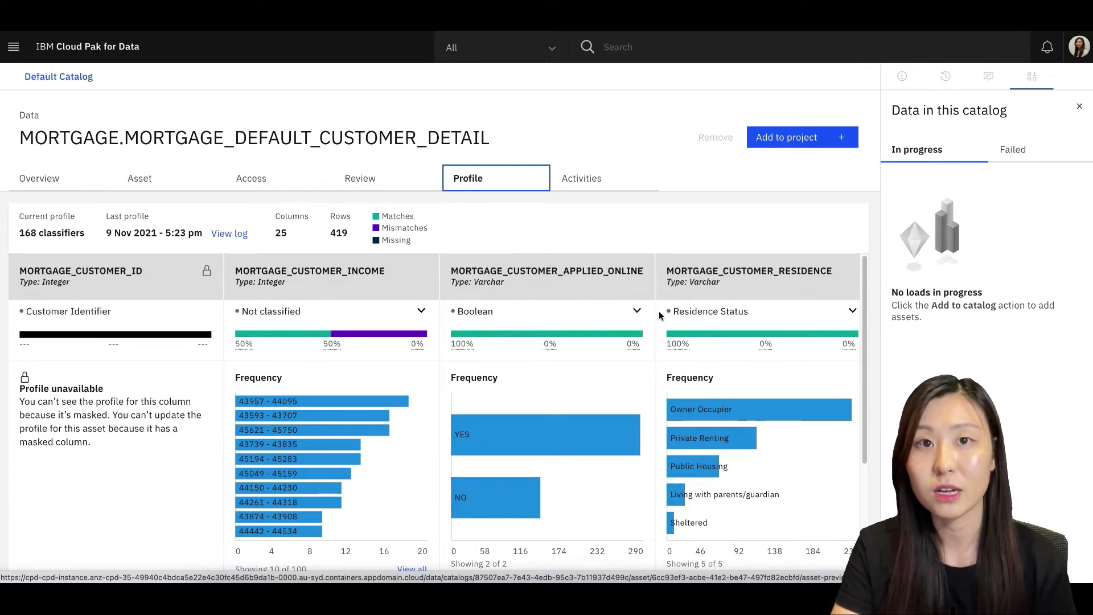
mouse_move(659, 396)
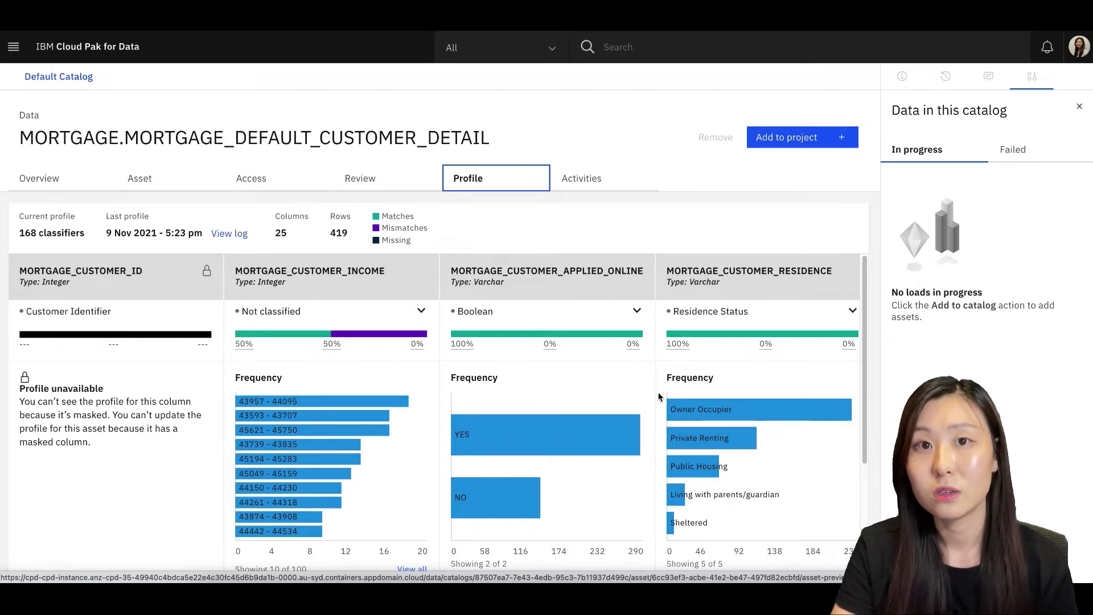
scroll(down, 3)
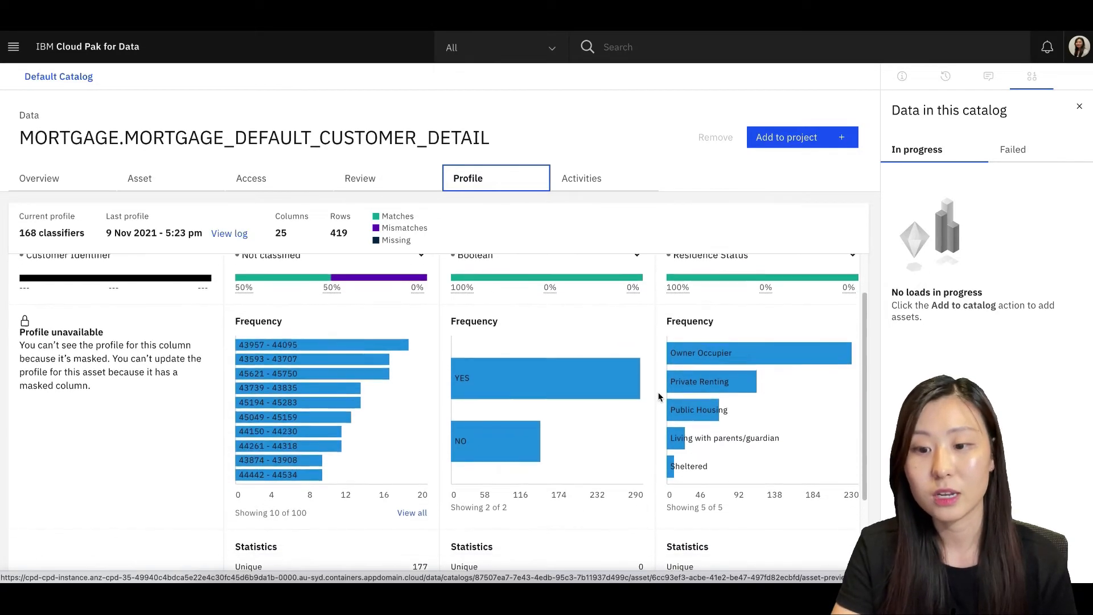
scroll(down, 3)
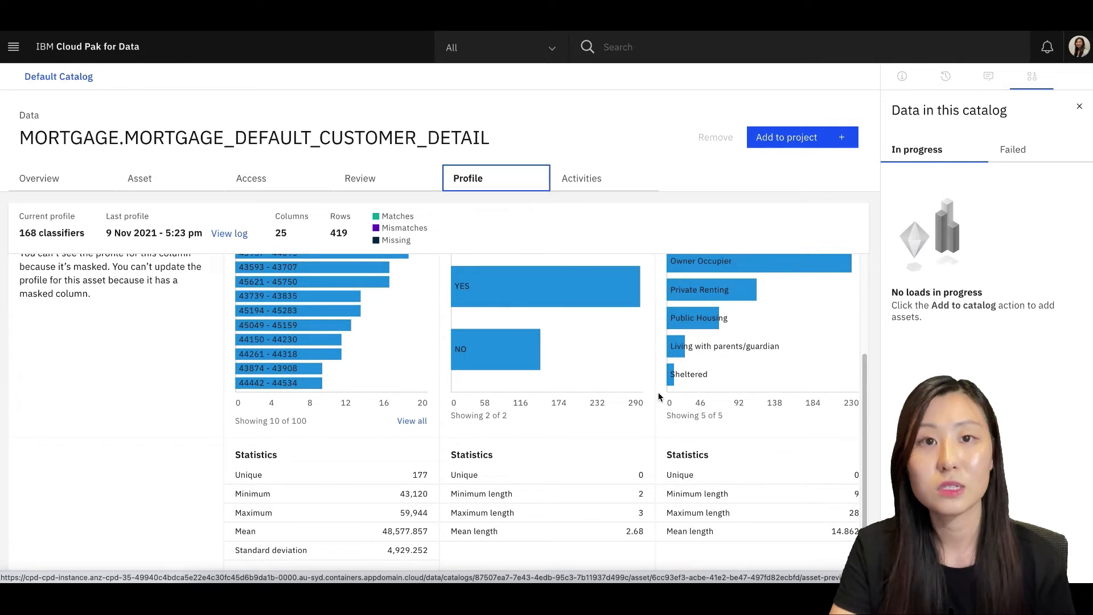
mouse_move(654, 467)
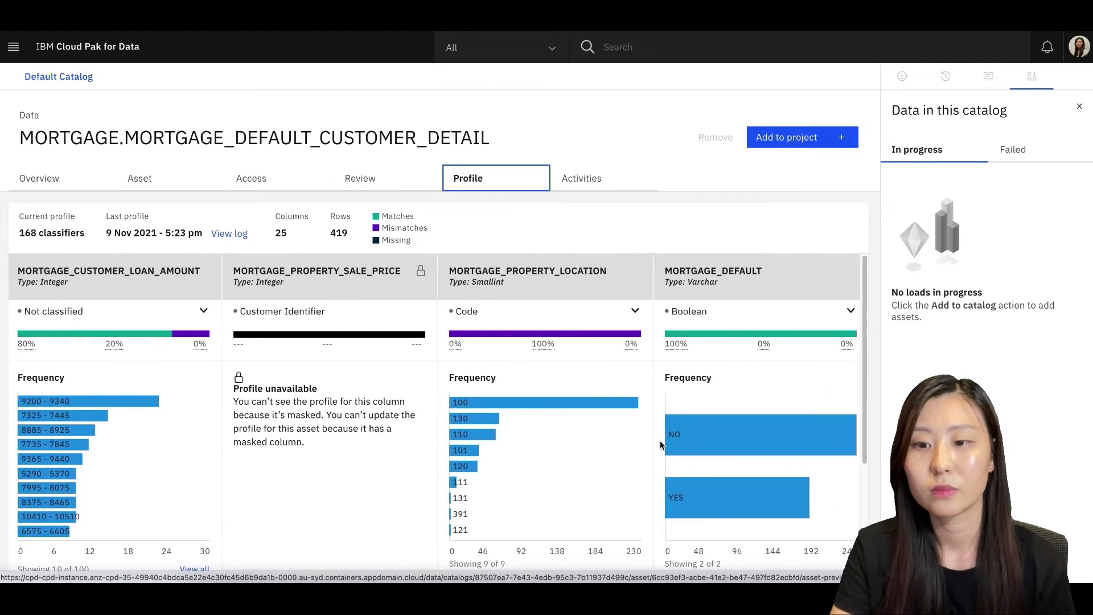
scroll(right, 3)
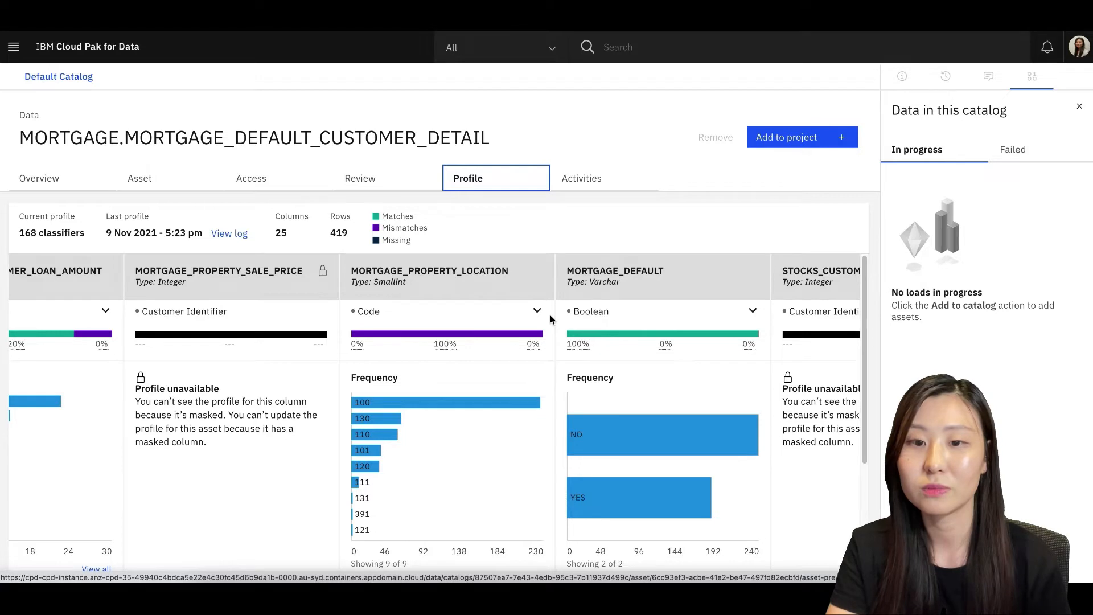
mouse_move(382, 178)
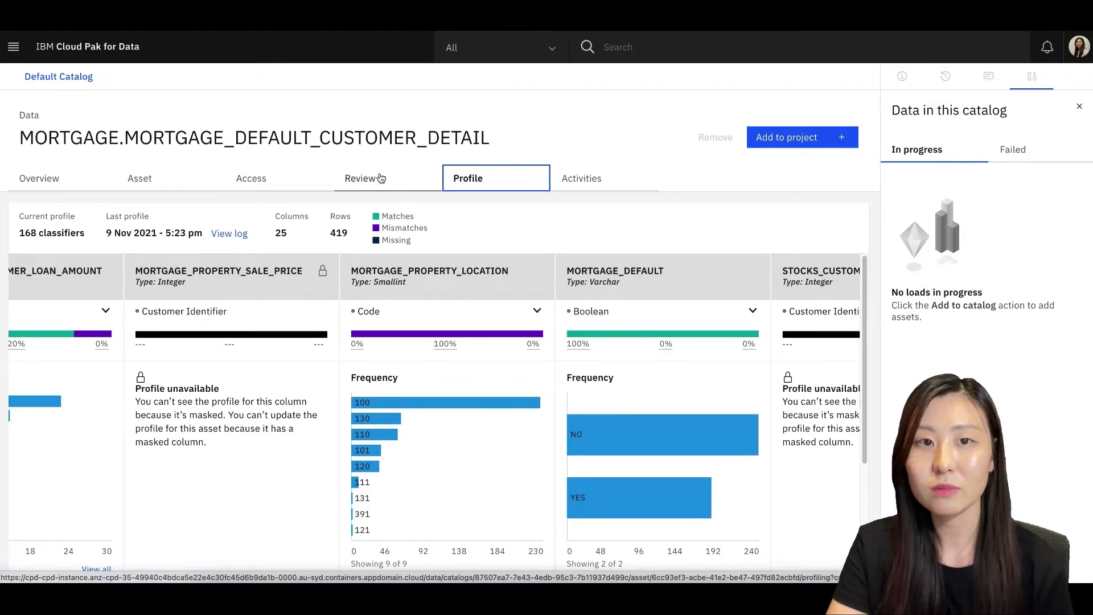
click(360, 178)
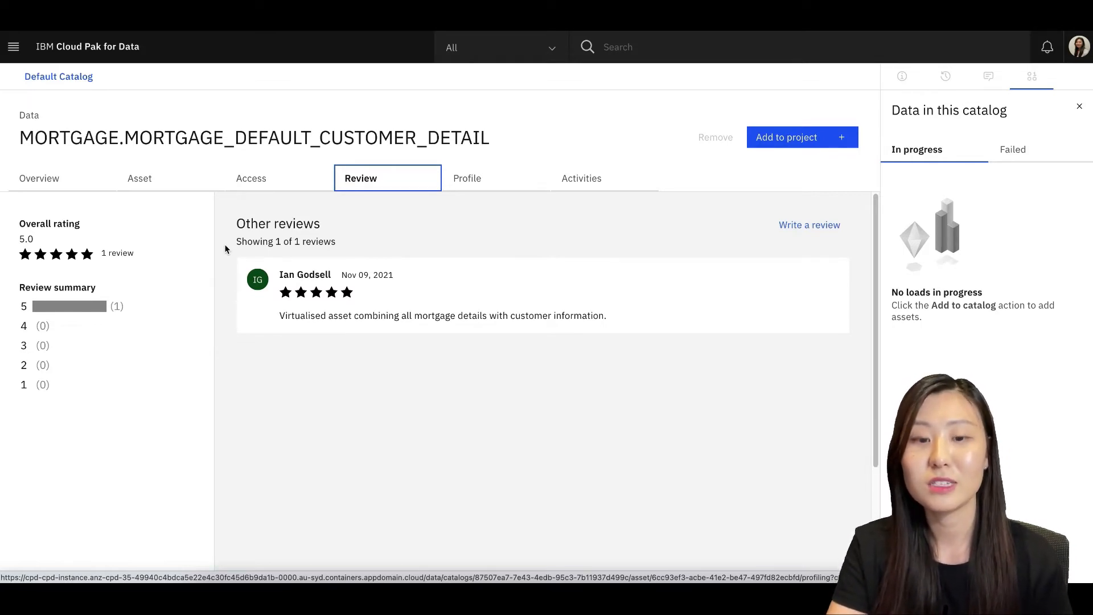
mouse_move(232, 312)
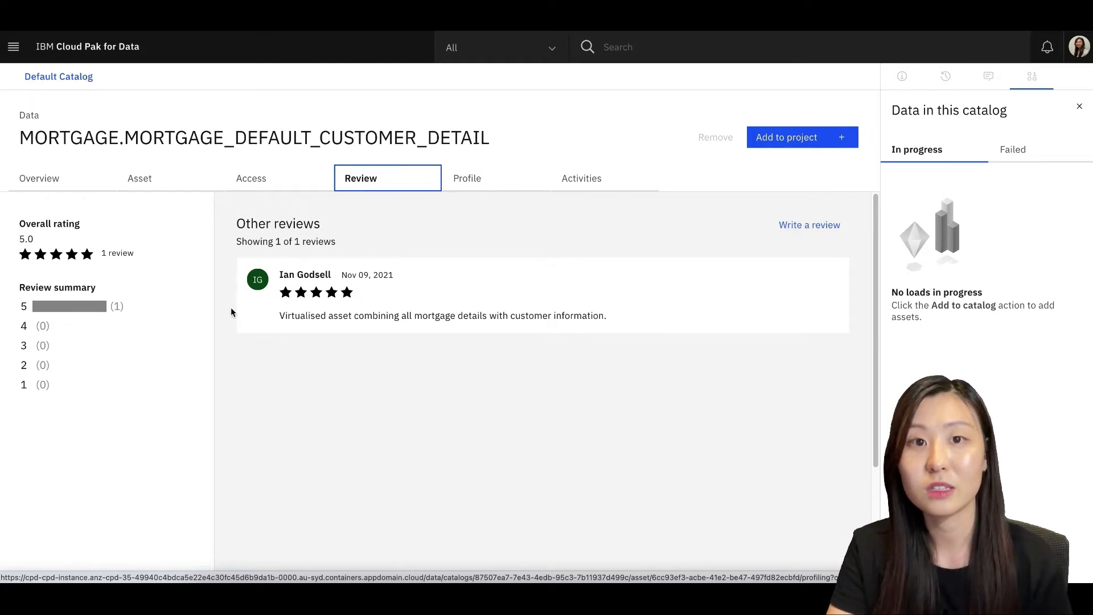
mouse_move(233, 323)
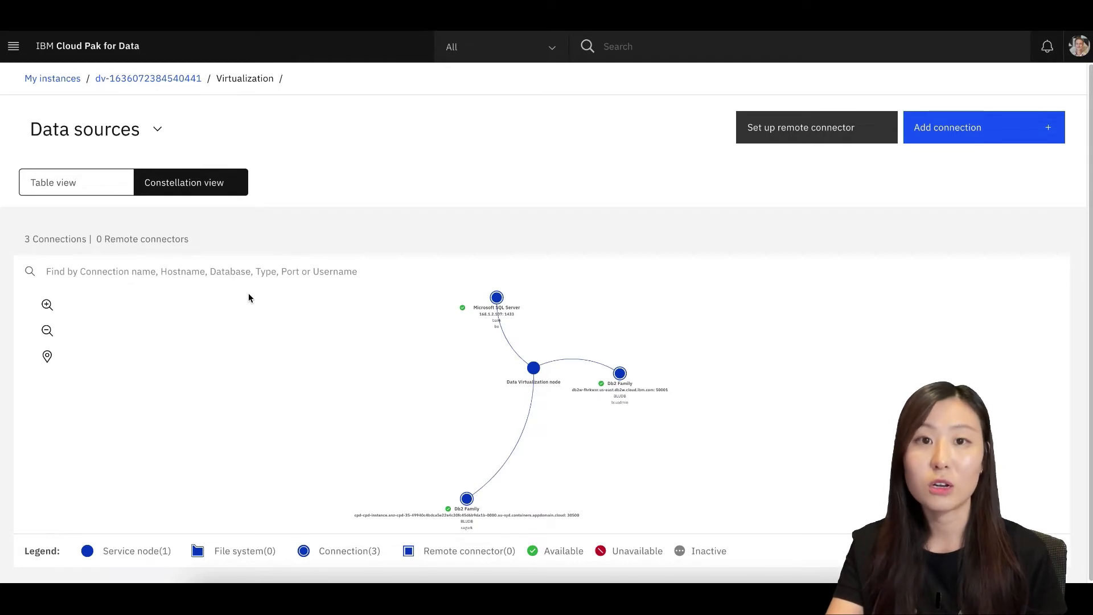
mouse_move(428, 411)
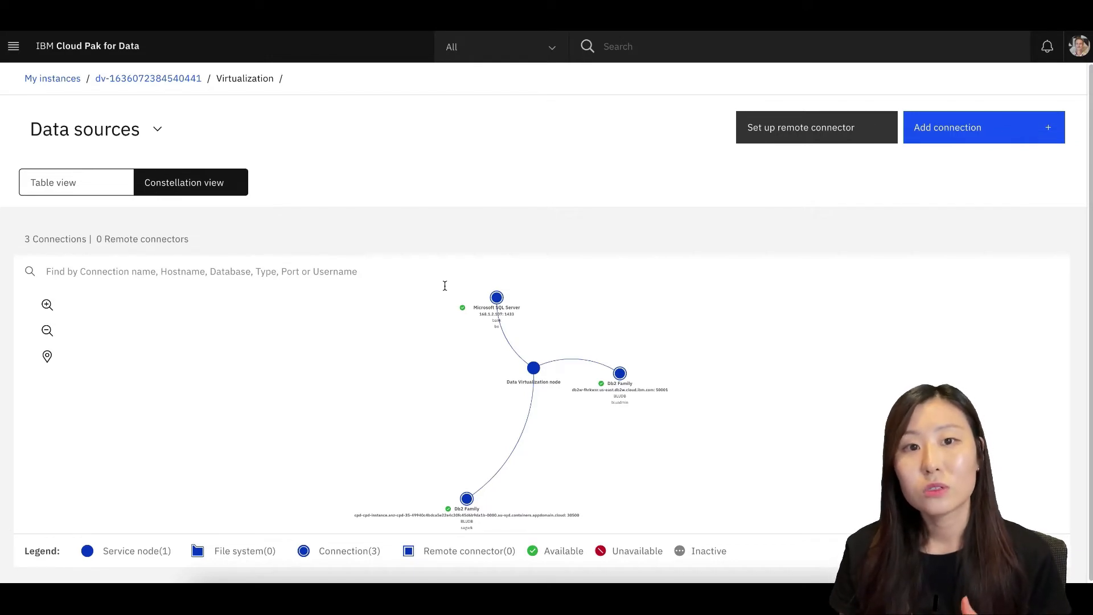
mouse_move(445, 334)
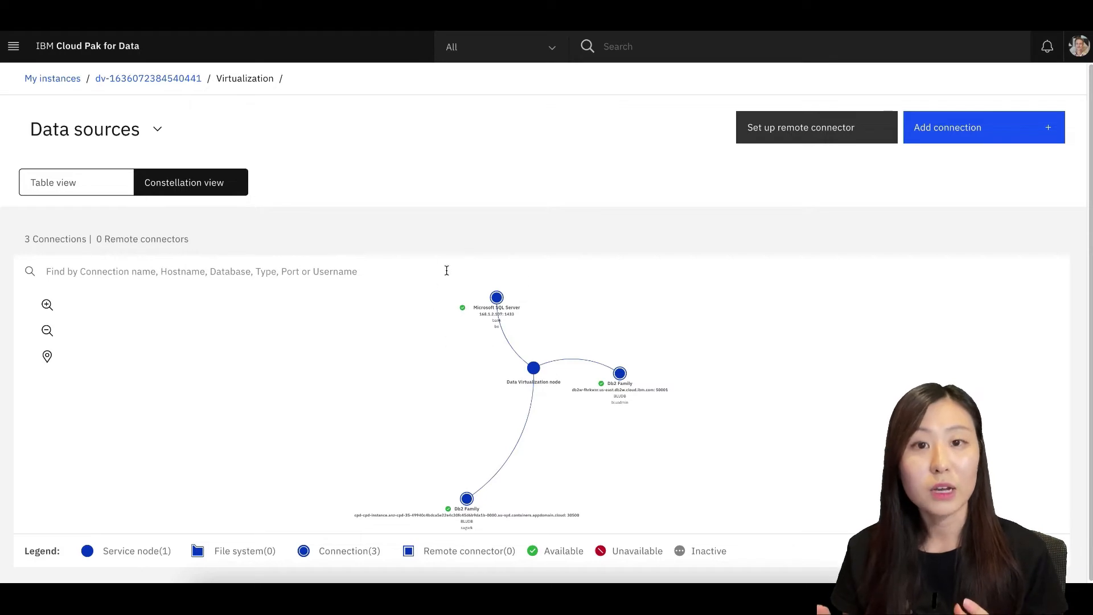
mouse_move(605, 347)
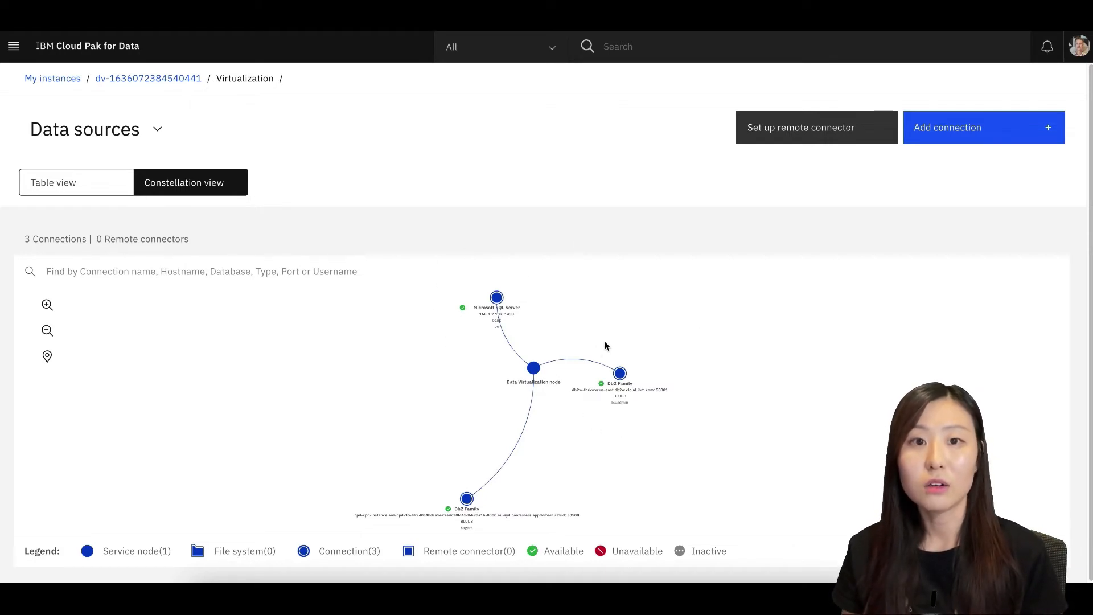
mouse_move(503, 527)
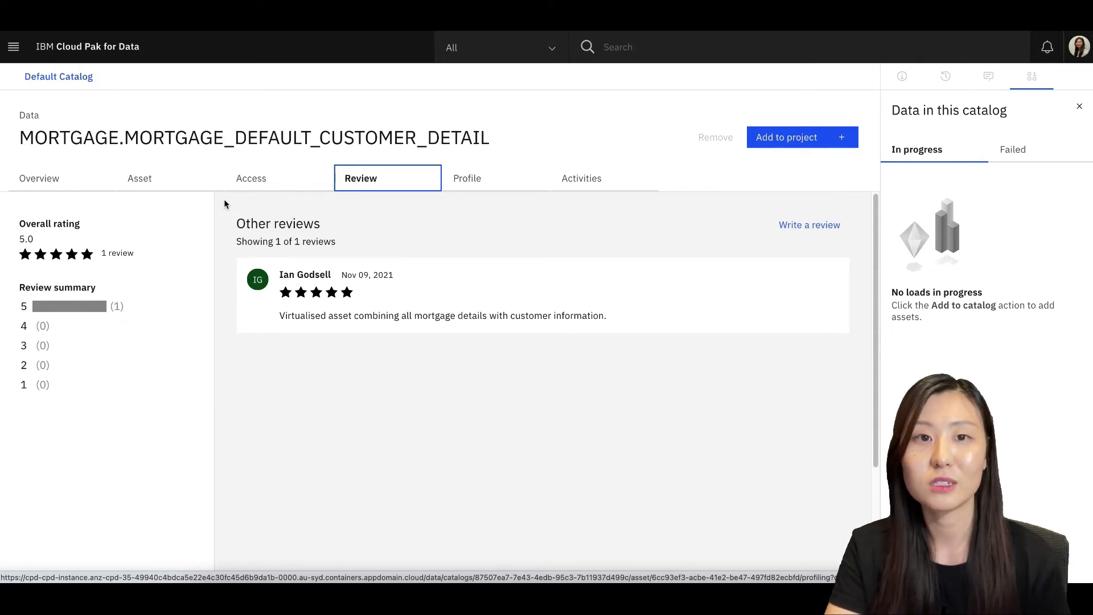
- Add the customer detail catalog asset to the Mortgage Default Analysis project
click(785, 136)
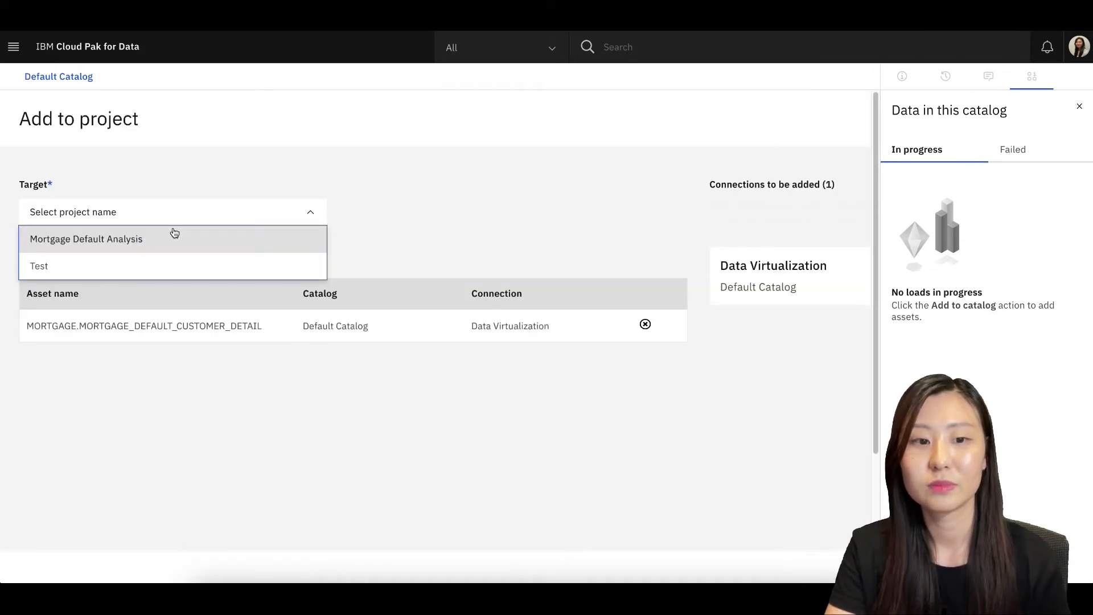
click(86, 238)
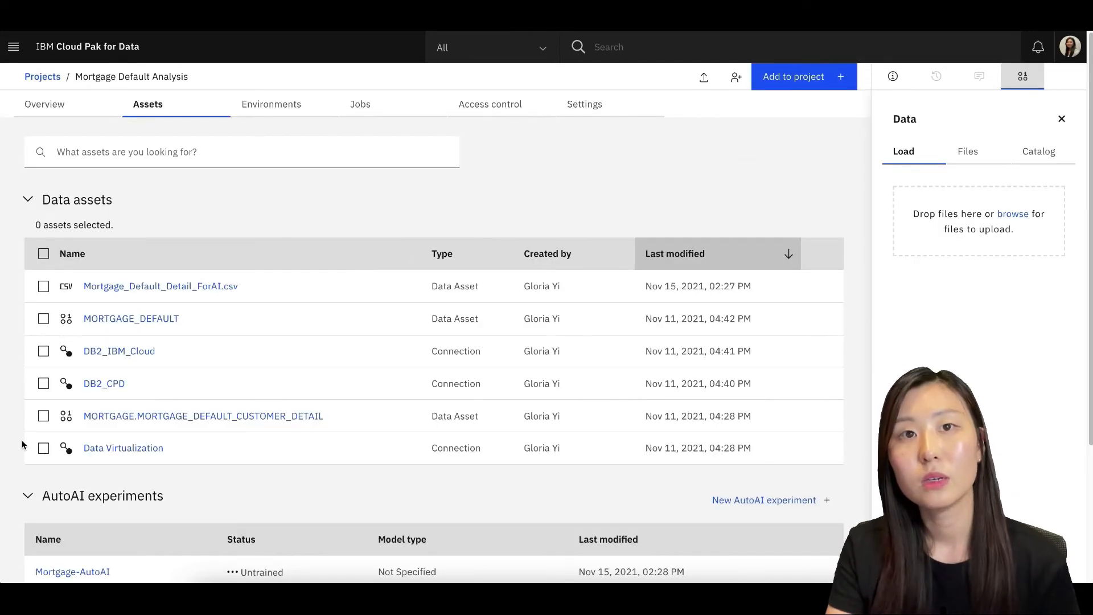
mouse_move(21, 433)
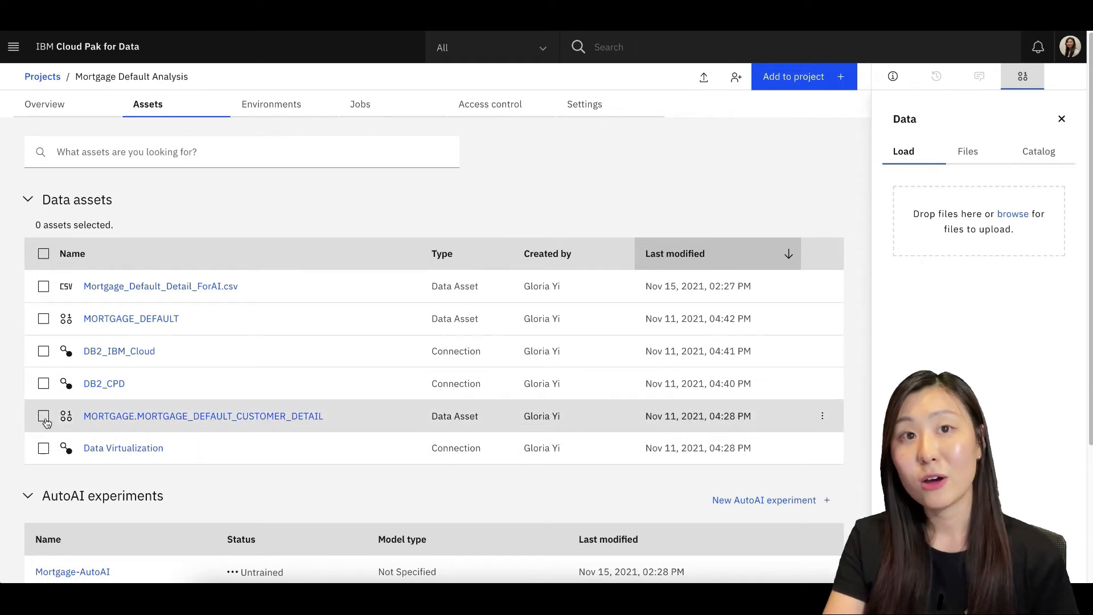
mouse_move(46, 448)
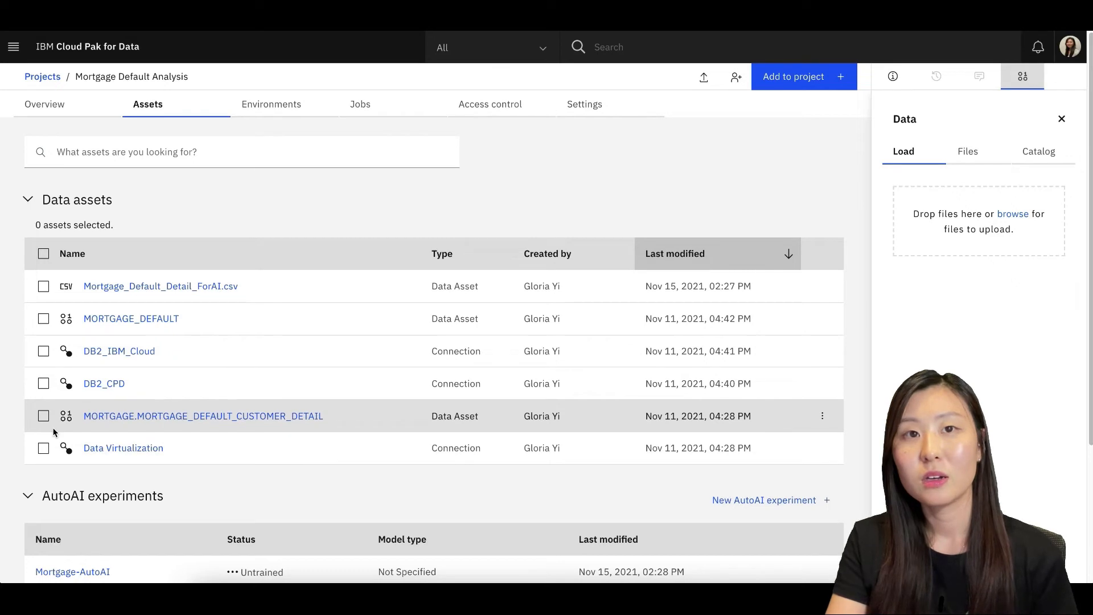
mouse_move(122, 423)
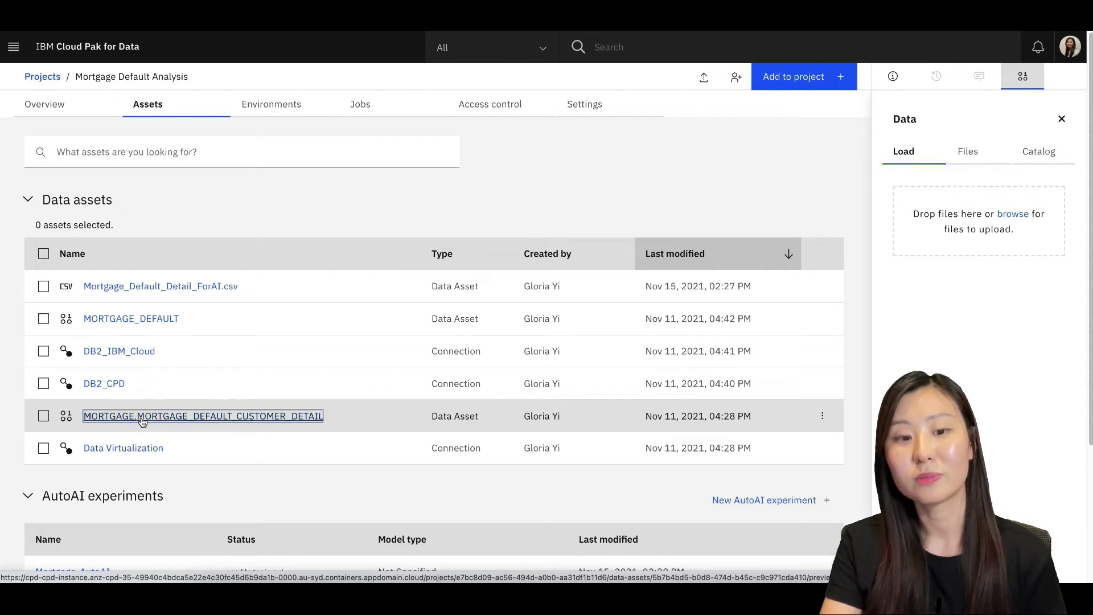
- Preview MORTGAGE_DEFAULT_CUSTOMER_DETAIL's 25 columns and load it into Data Refinery
click(202, 415)
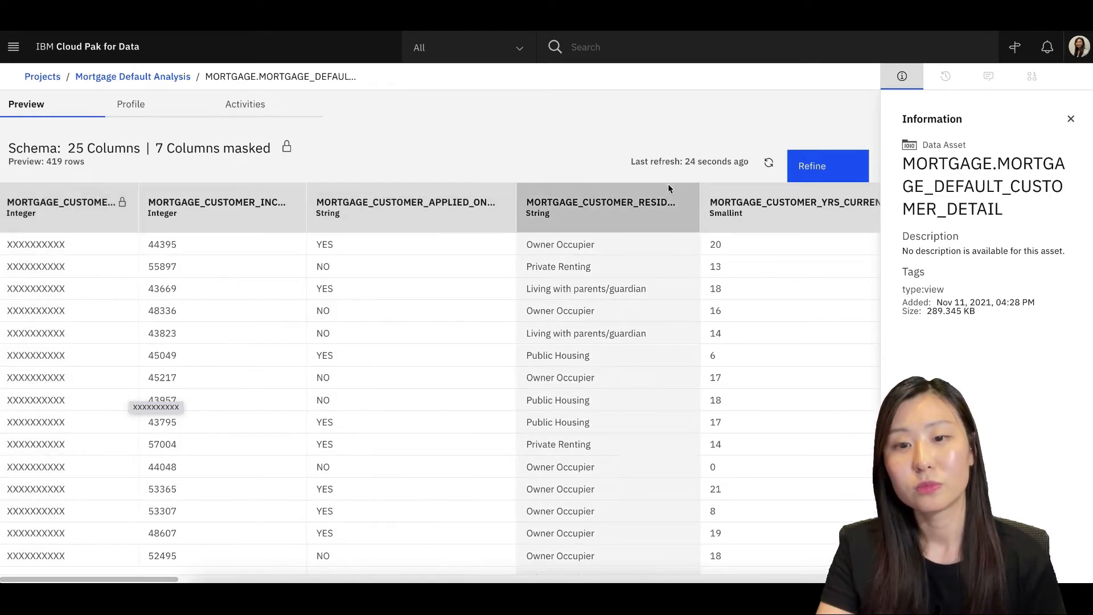
click(827, 165)
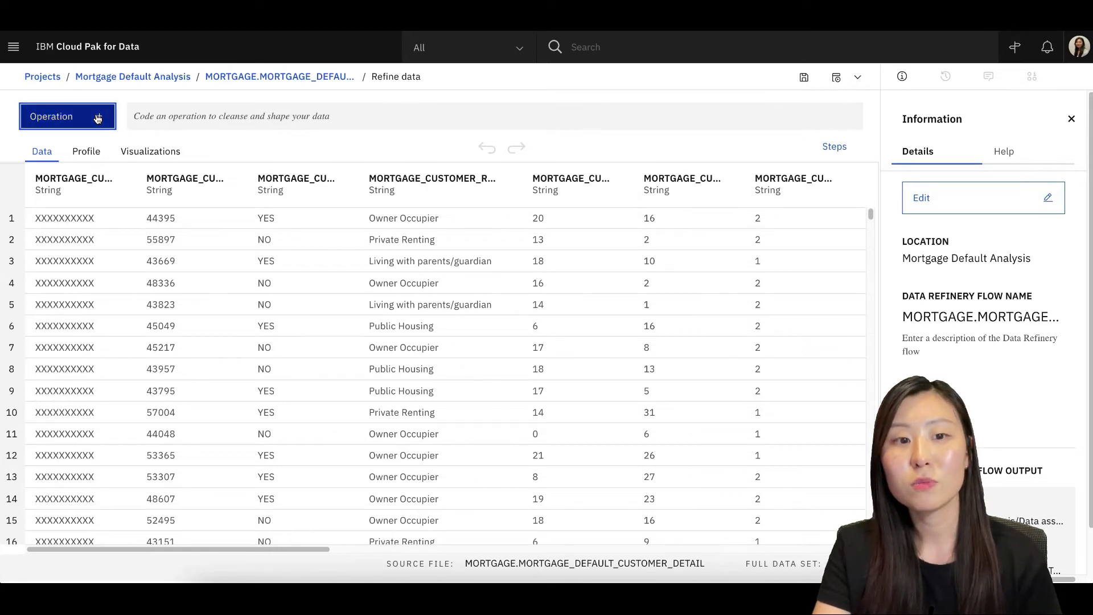
- Set up a Remove operation on the MORTGAGE_CUSTOMER_ID column in Data Refinery
click(67, 115)
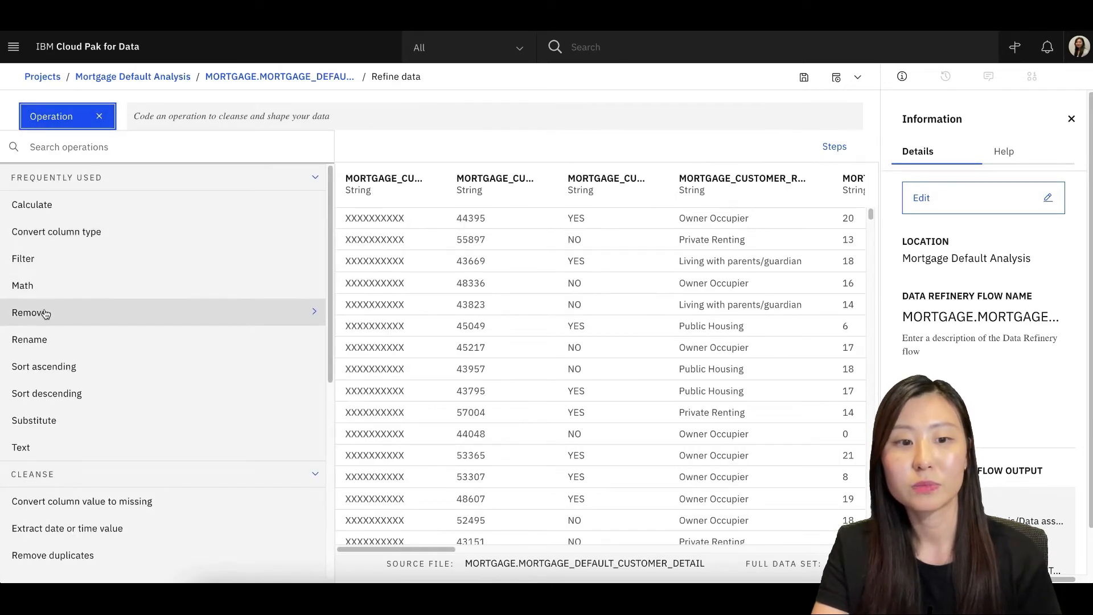
click(30, 313)
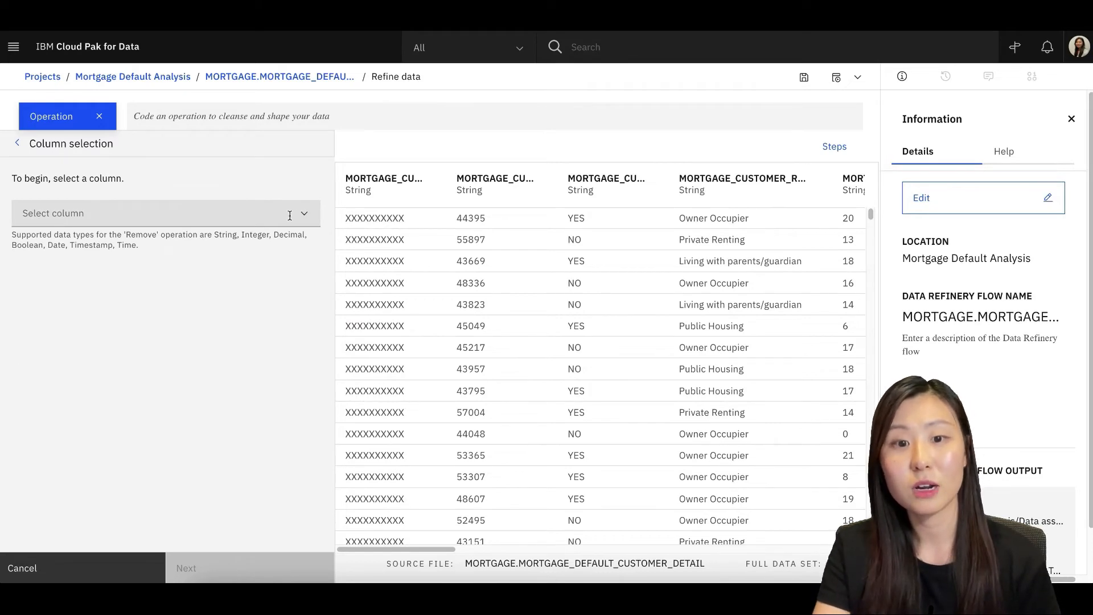
click(165, 212)
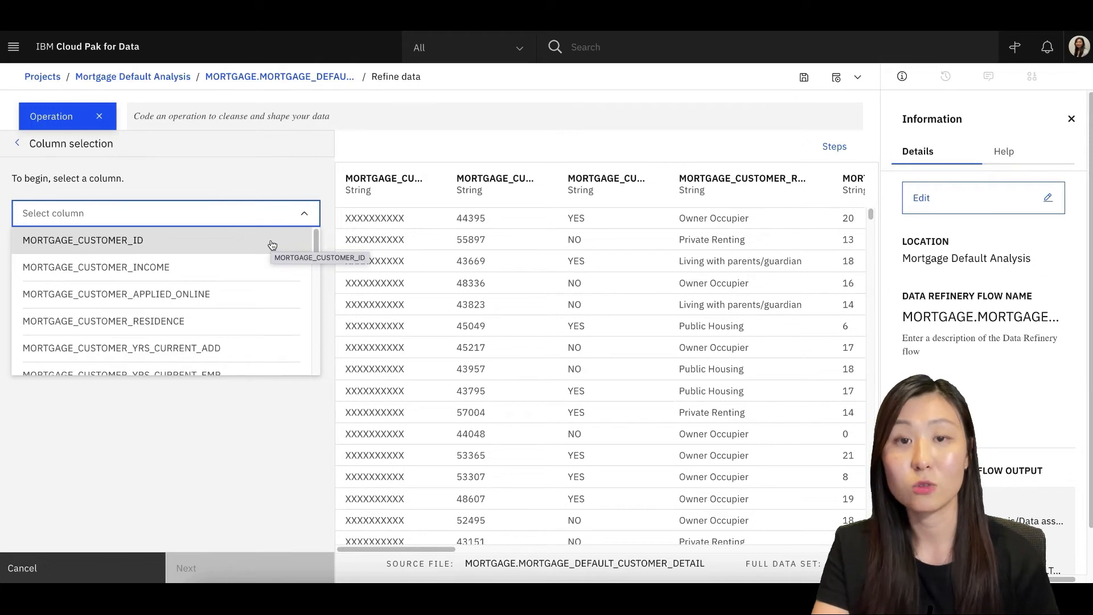
click(82, 240)
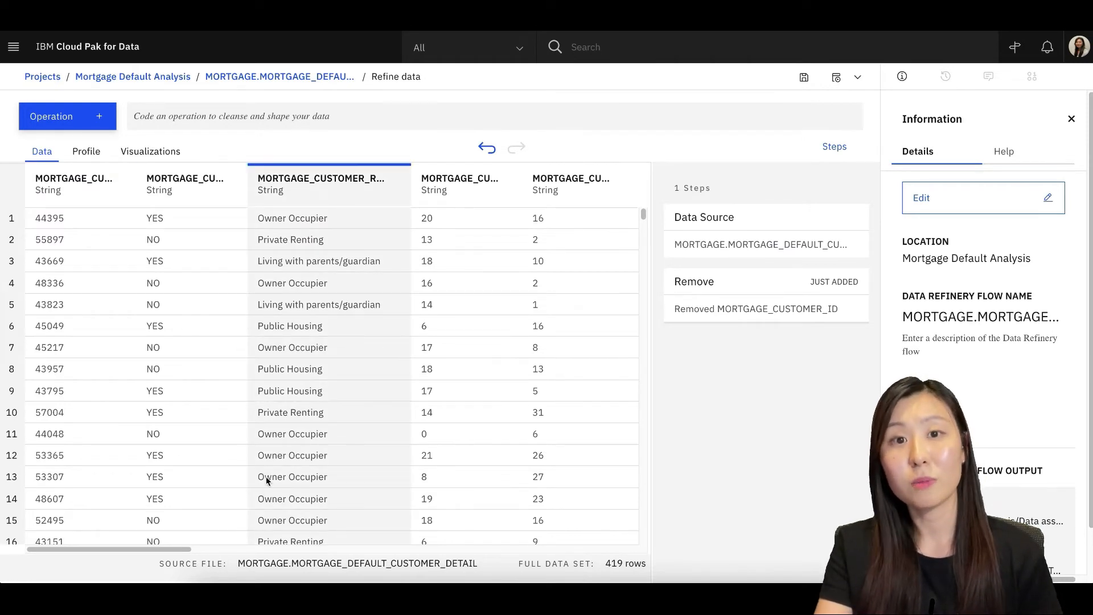
mouse_move(459, 456)
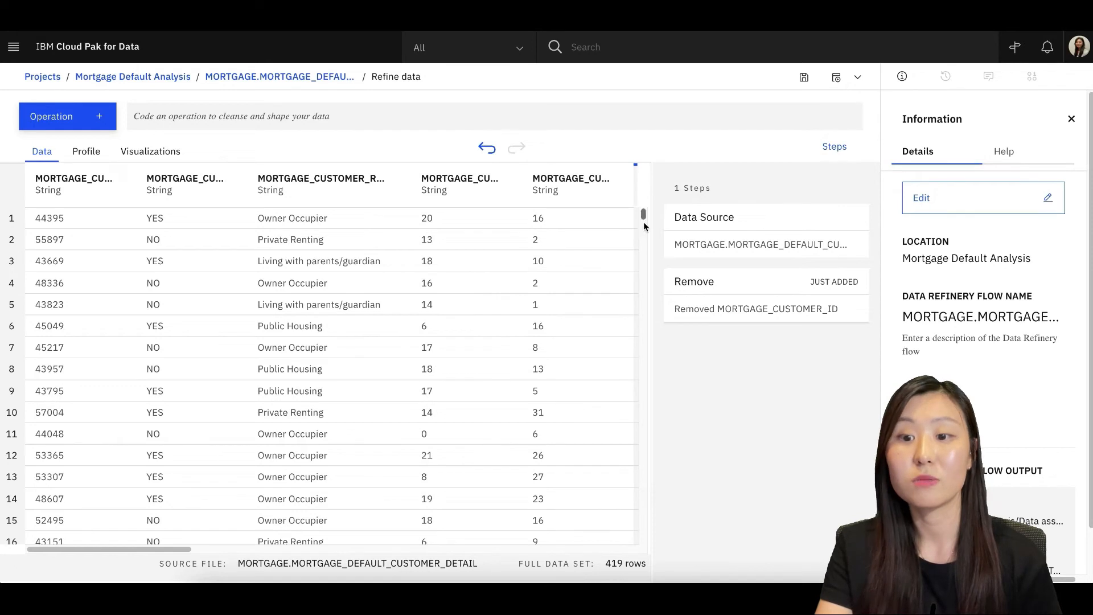
mouse_move(677, 348)
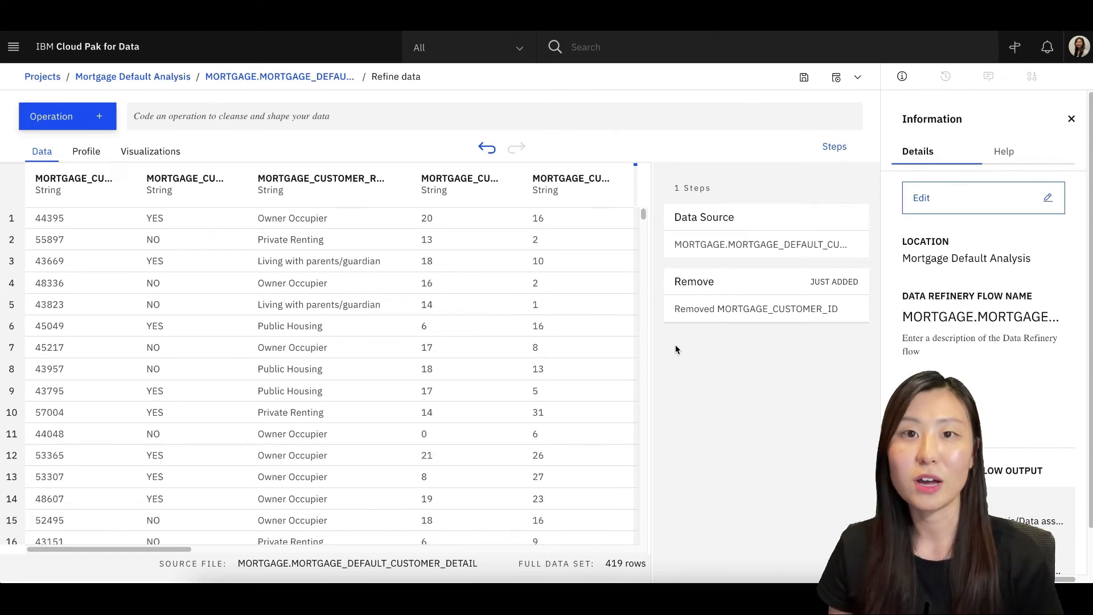
- From the Mortgage Default Analysis assets, start a new AutoAI experiment
click(132, 75)
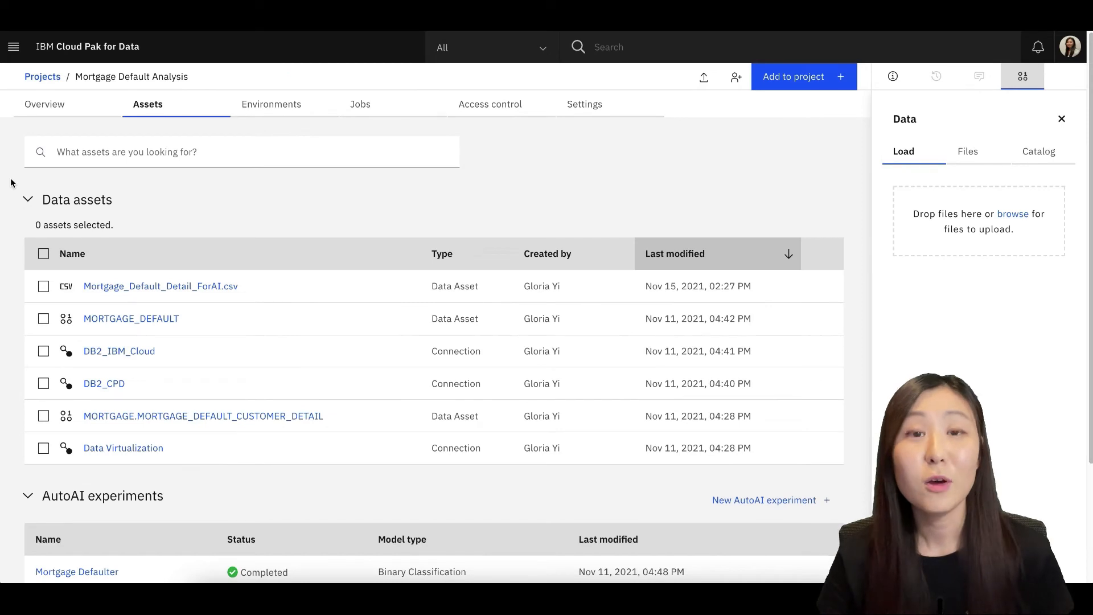
mouse_move(21, 266)
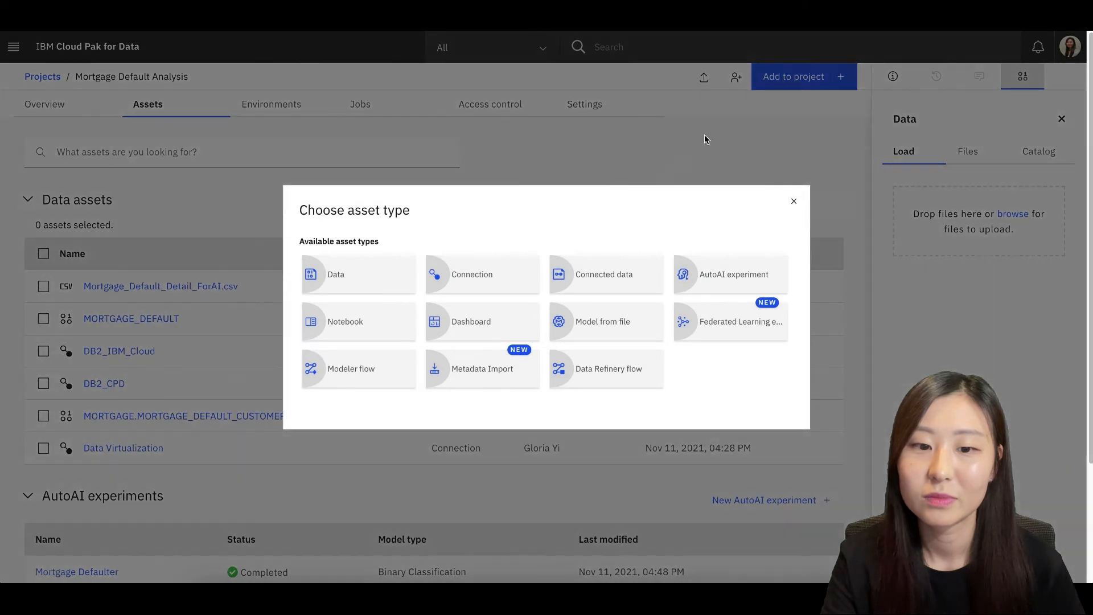
click(792, 201)
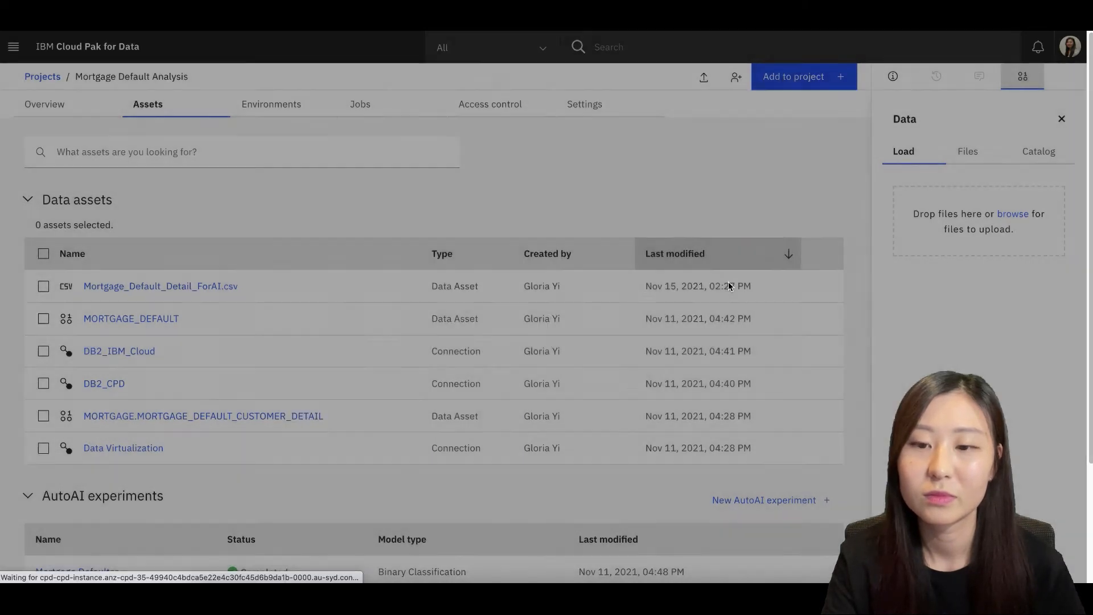
click(763, 500)
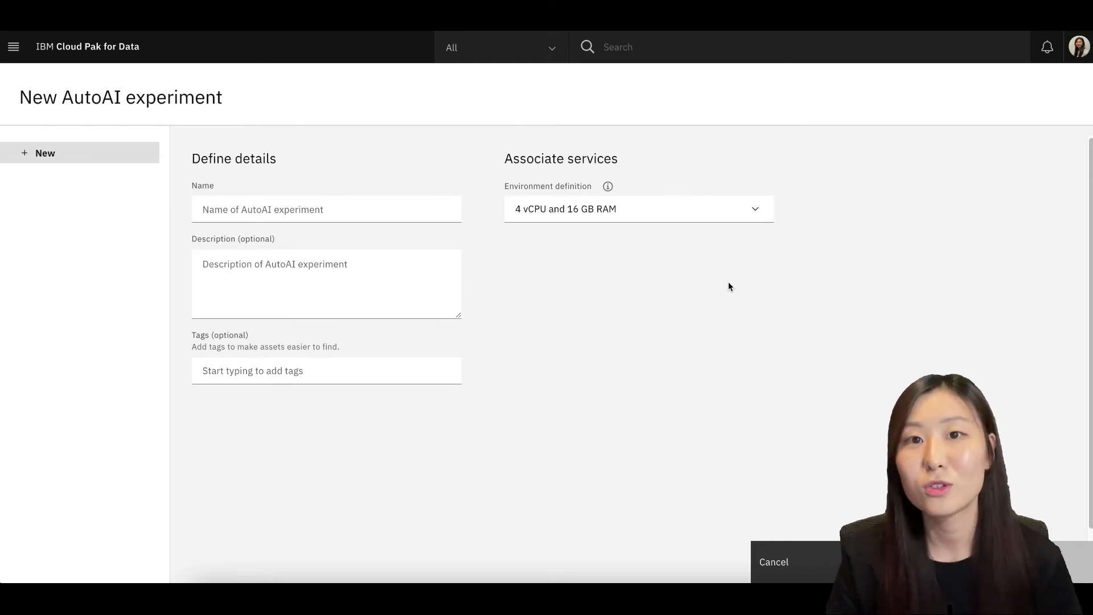
mouse_move(347, 198)
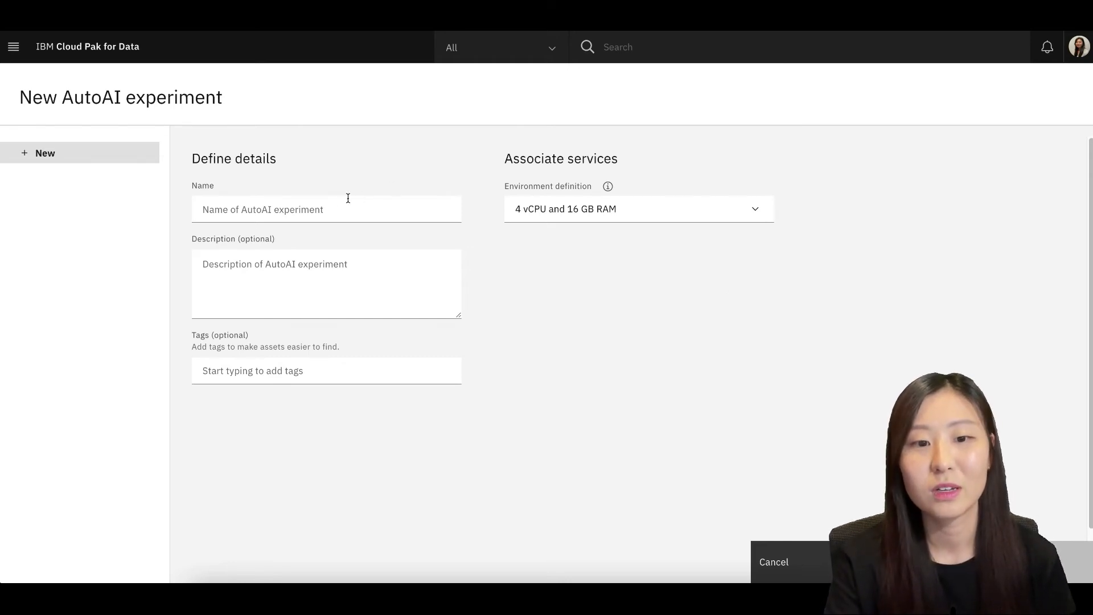
- Name the experiment 'Mortgage-default-AutoAI' and add Mortgage_Default_Detail_ForAI.csv from the project as its data
click(325, 209)
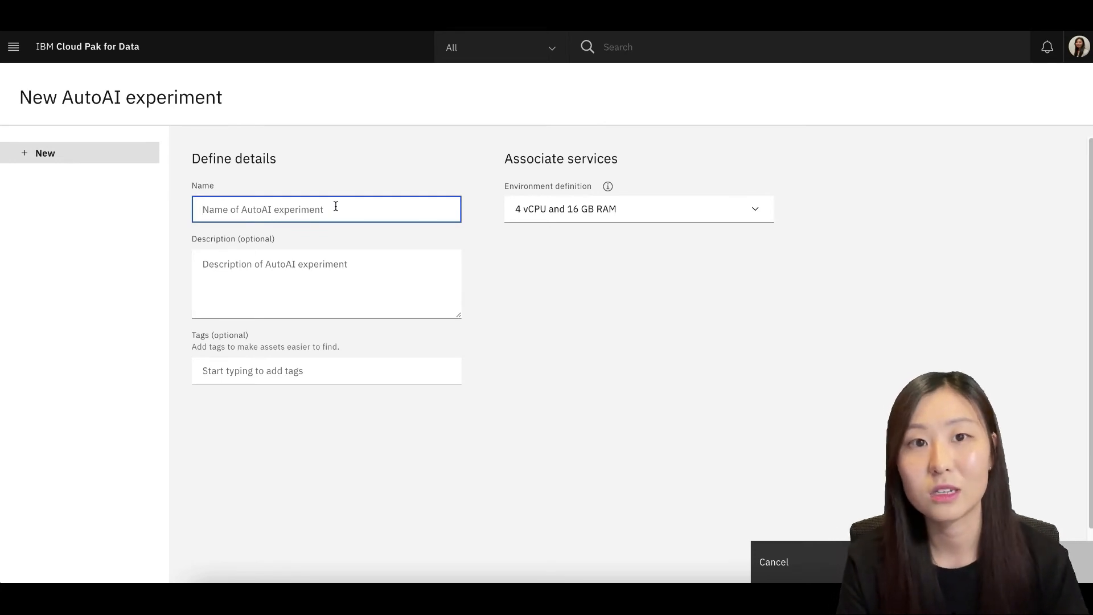
text(Mortga)
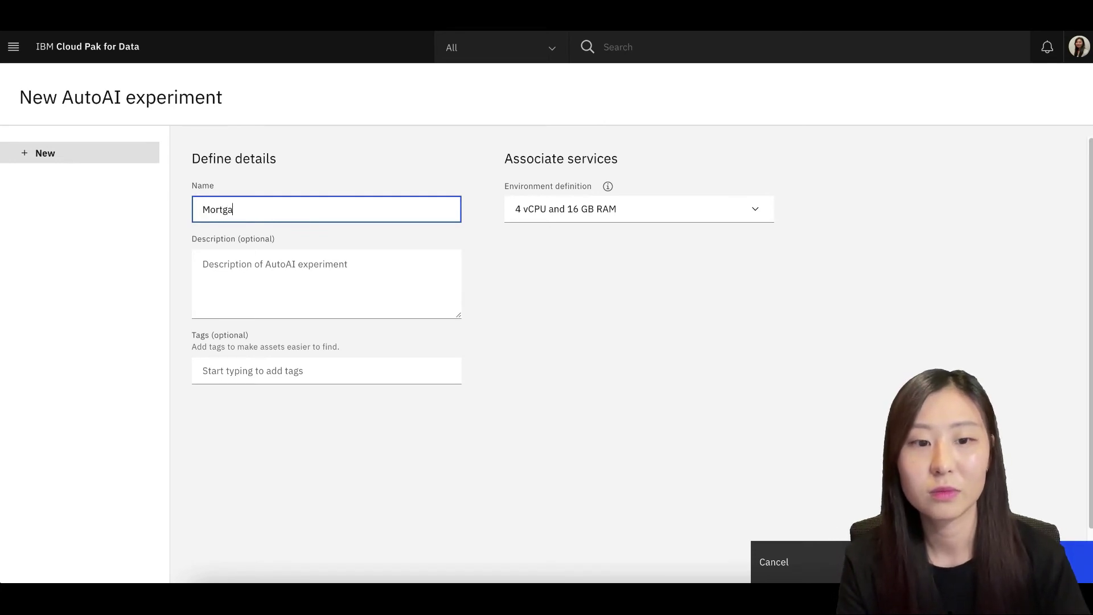
text(ge-default-A)
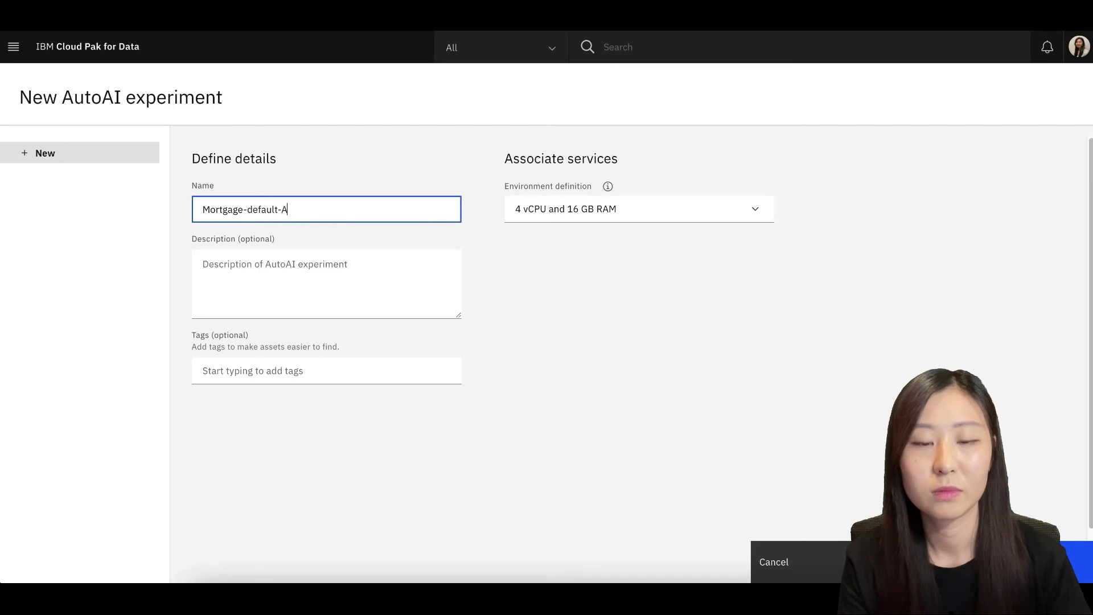
text(utoAI)
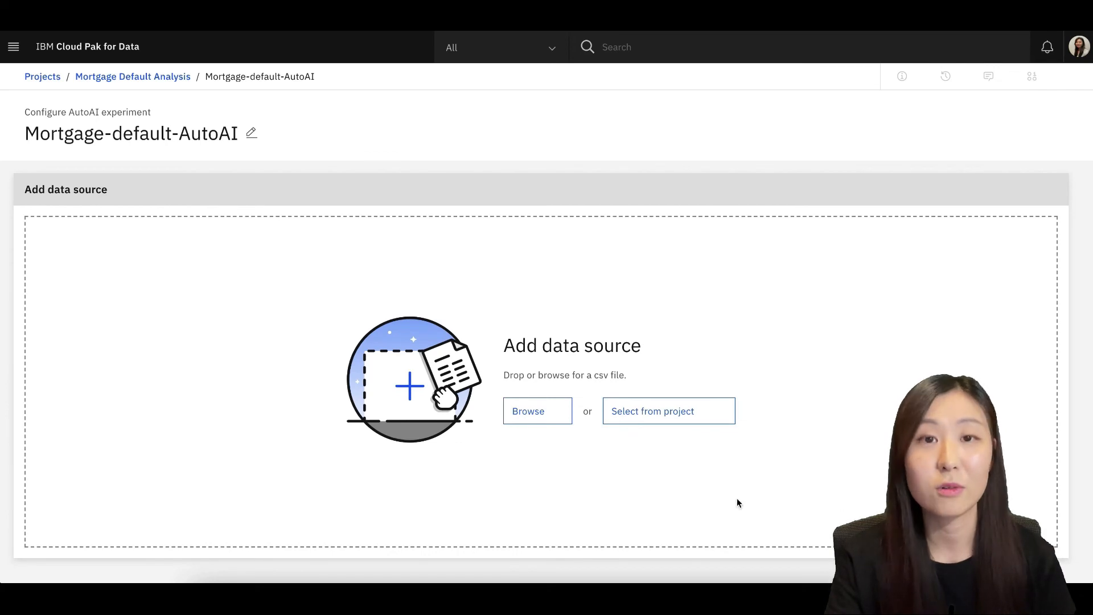
click(667, 411)
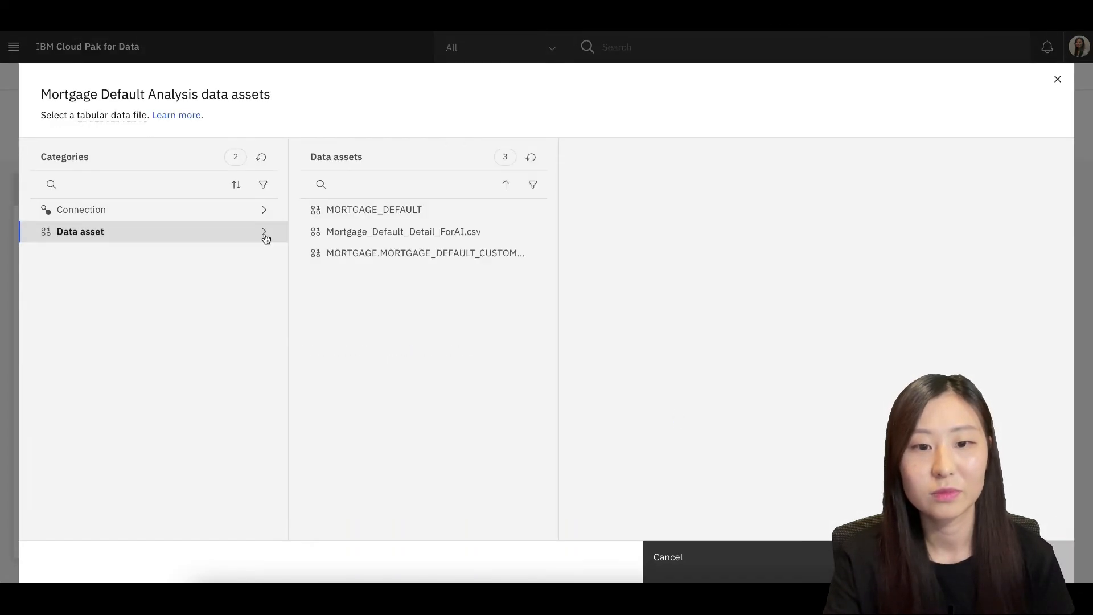
click(403, 232)
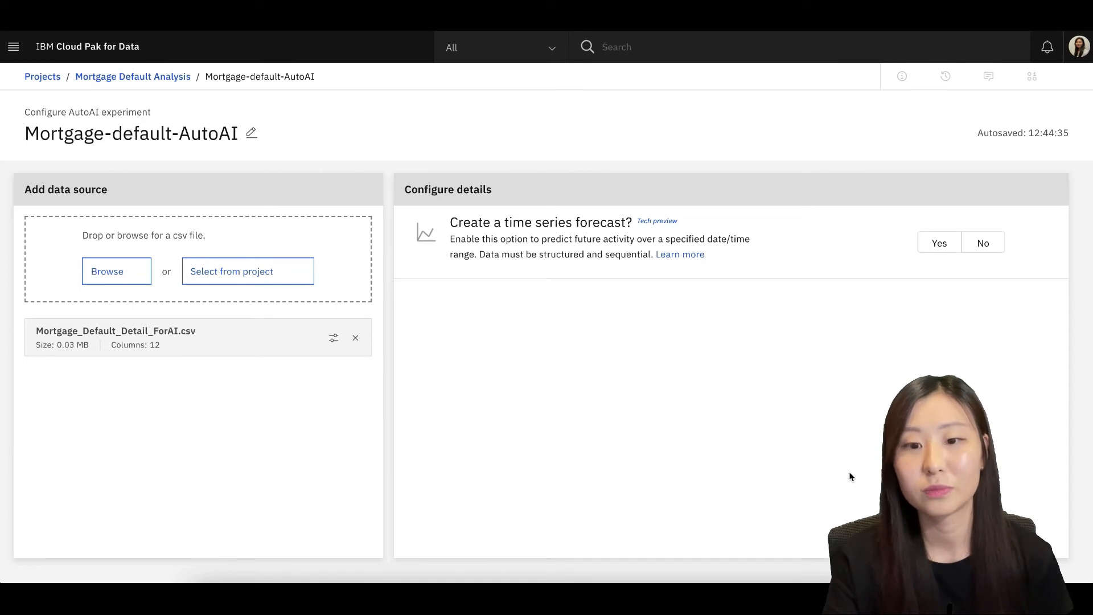
mouse_move(990, 292)
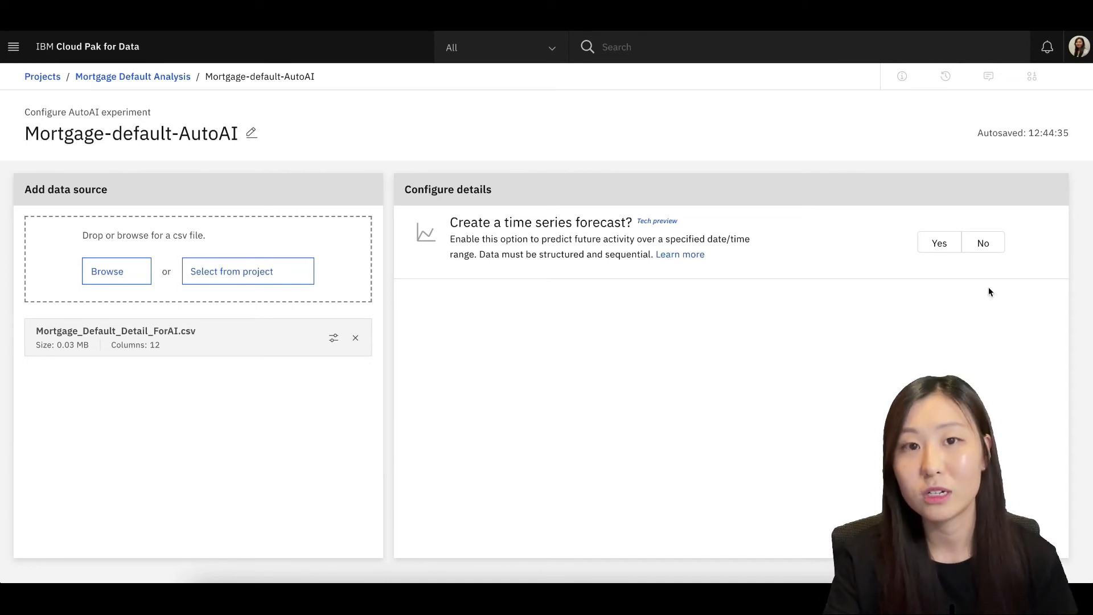
- Decline time series forecasting, set MORTGAGE_DEFAULT as the prediction column, and run the experiment
click(982, 242)
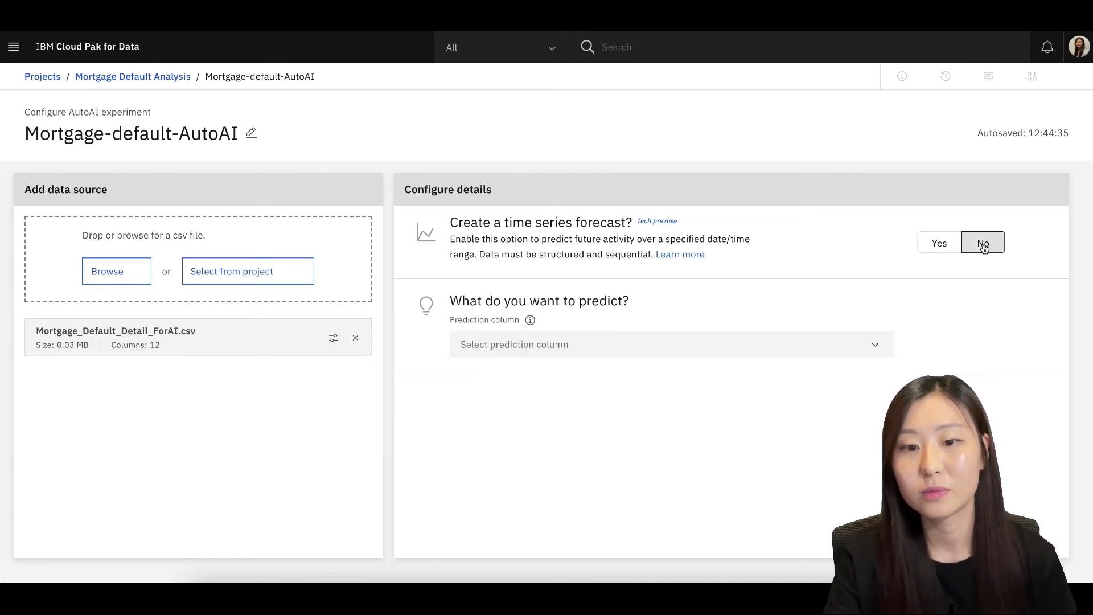
mouse_move(874, 352)
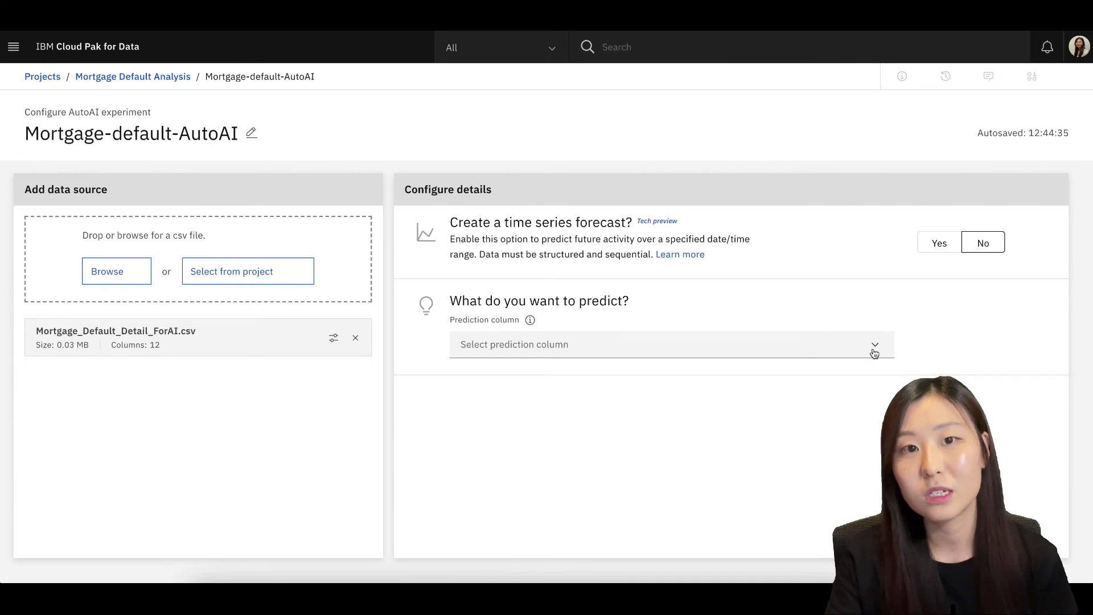
mouse_move(875, 345)
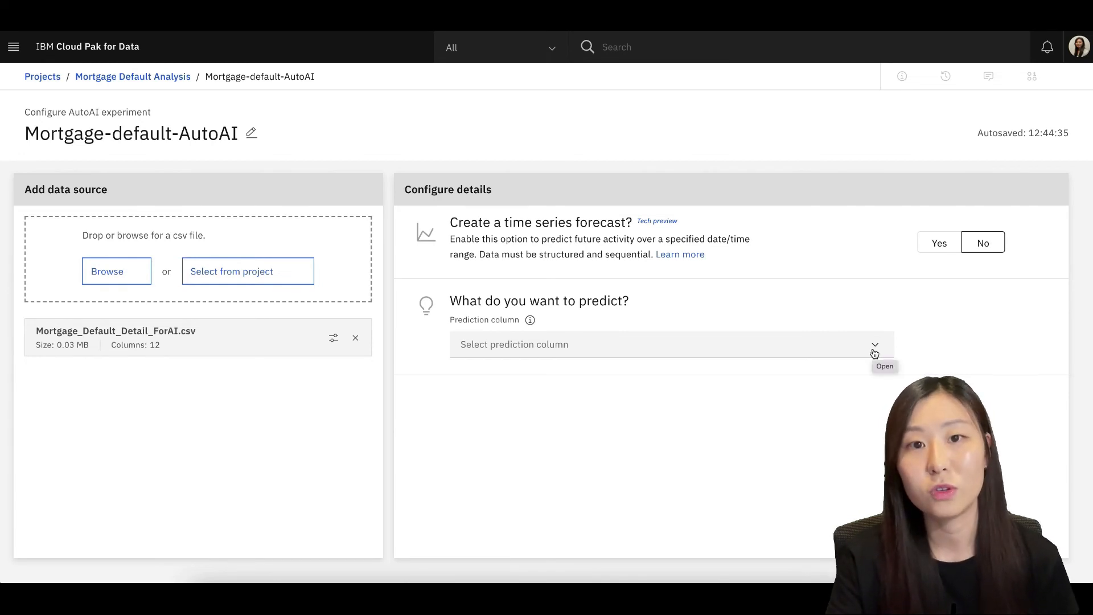
click(874, 344)
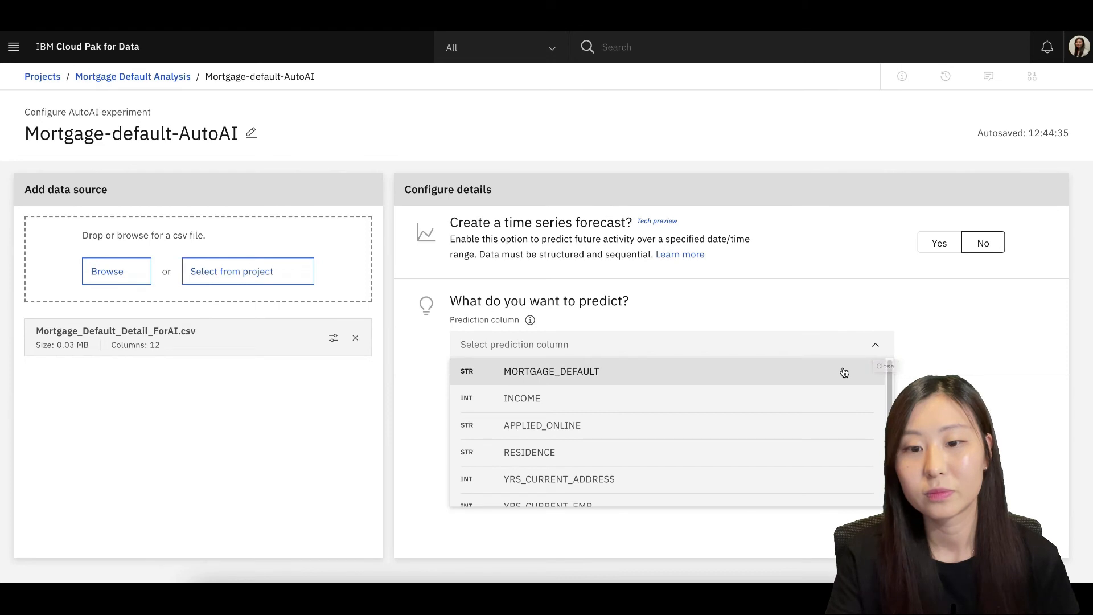
click(550, 370)
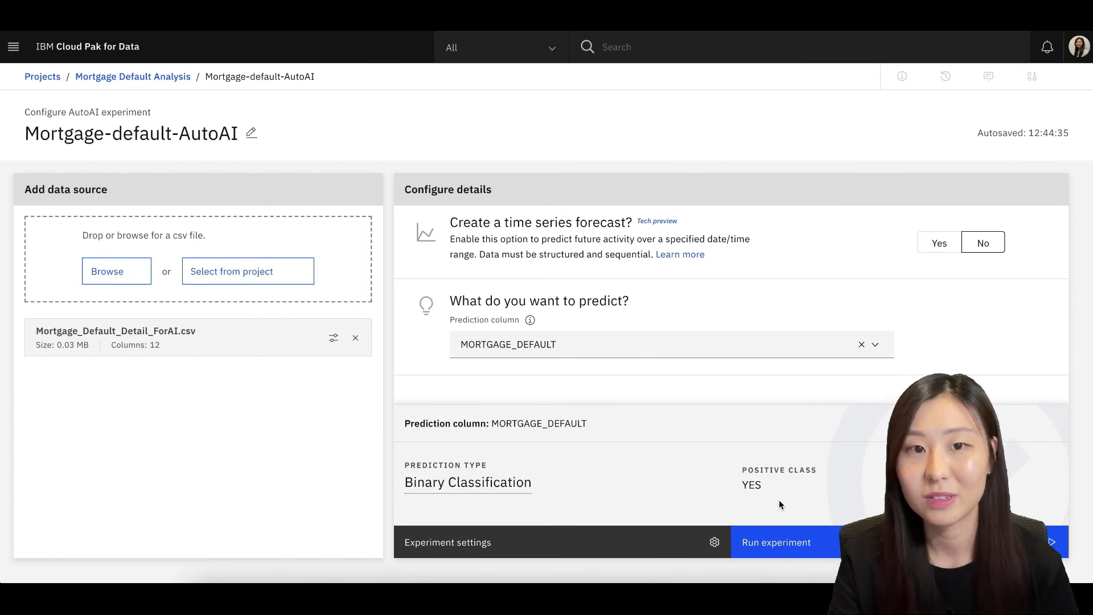
click(776, 541)
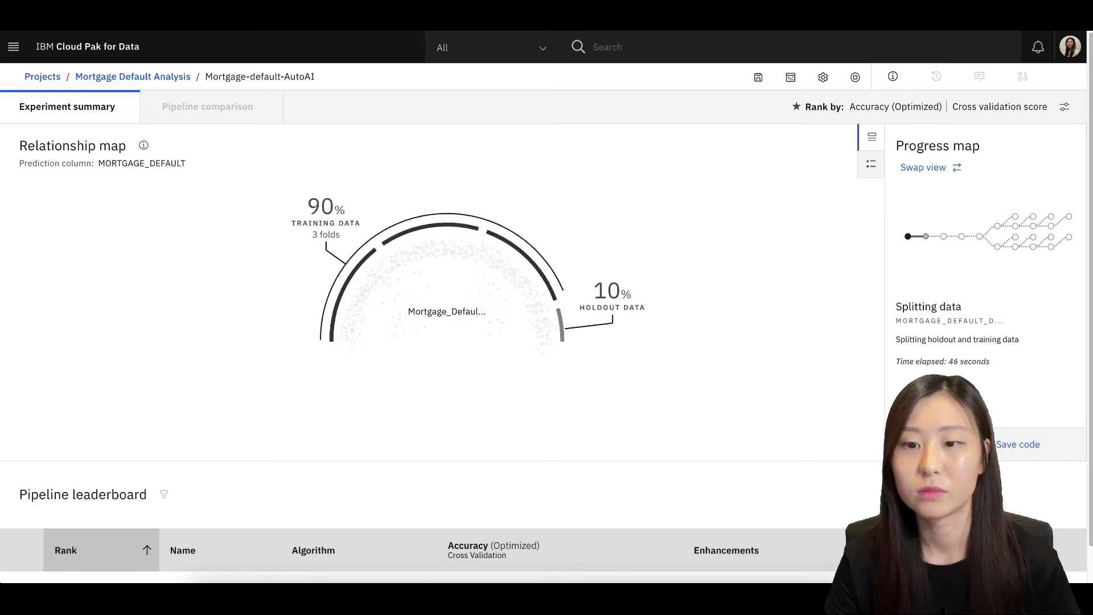
- Swap the eight finished pipelines to the progress map, then back to the relationship map
click(929, 167)
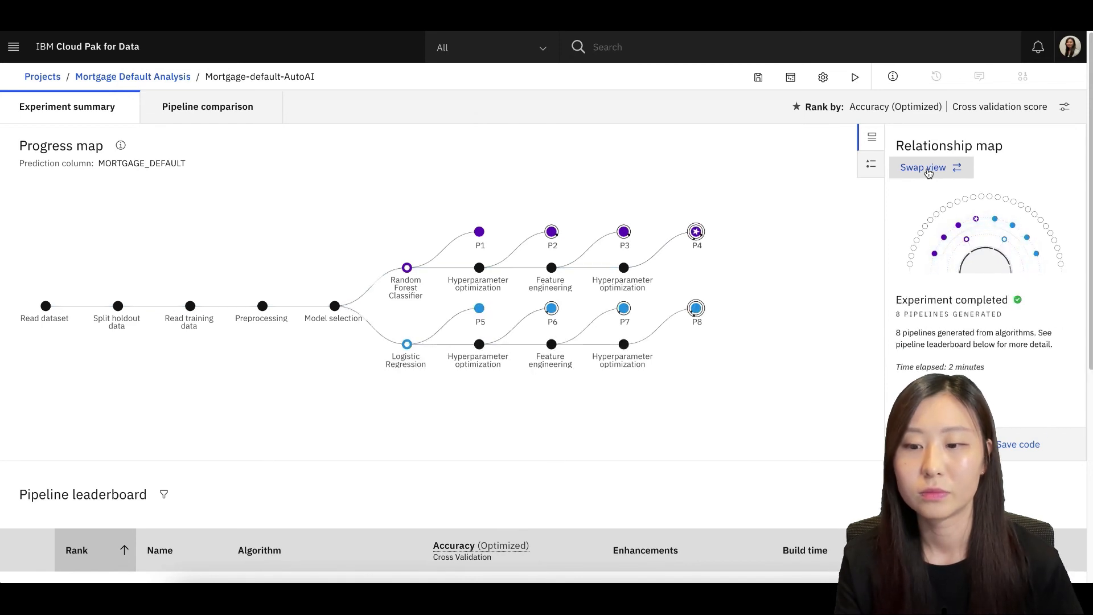
mouse_move(792, 440)
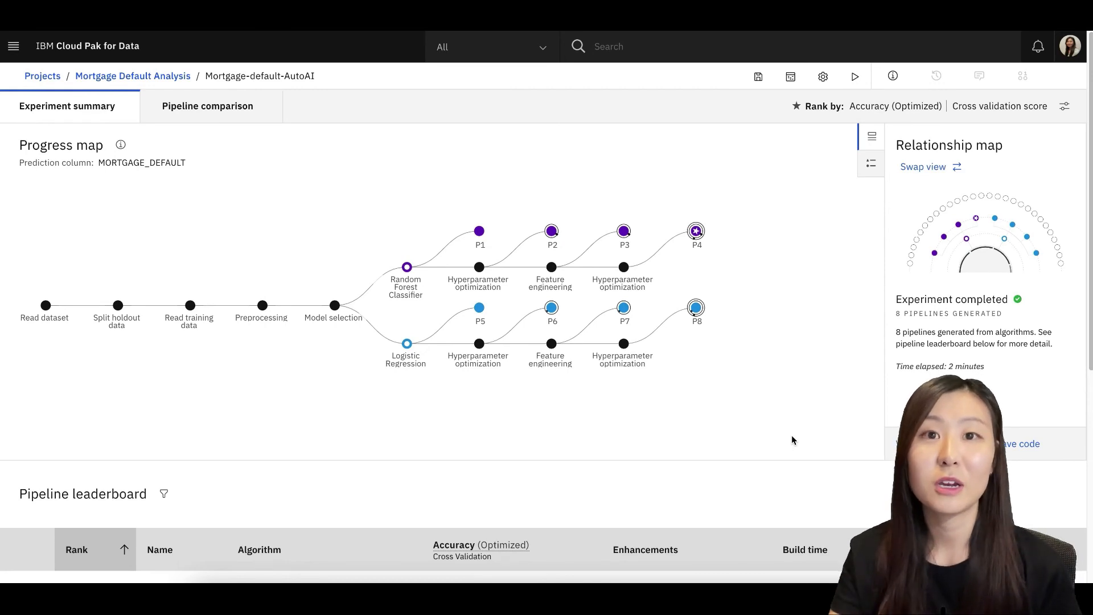
mouse_move(153, 367)
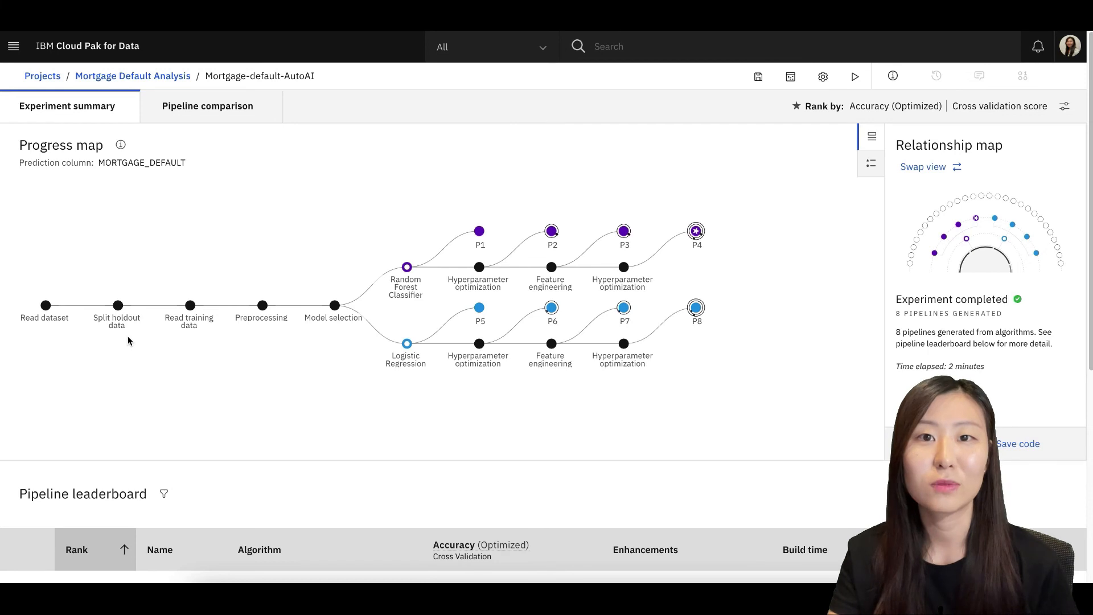
mouse_move(322, 342)
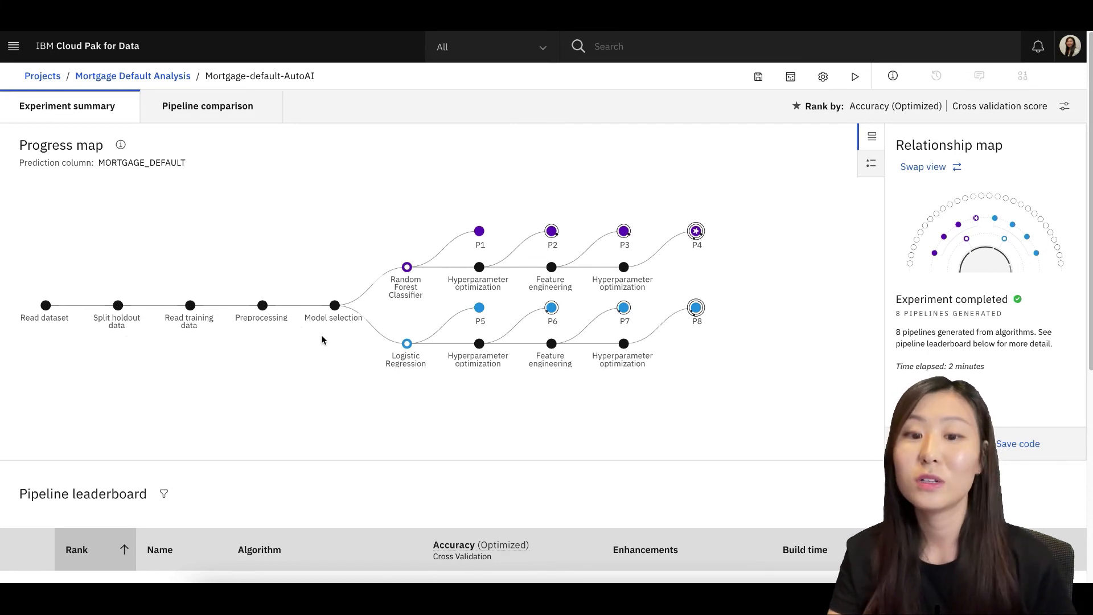
mouse_move(687, 220)
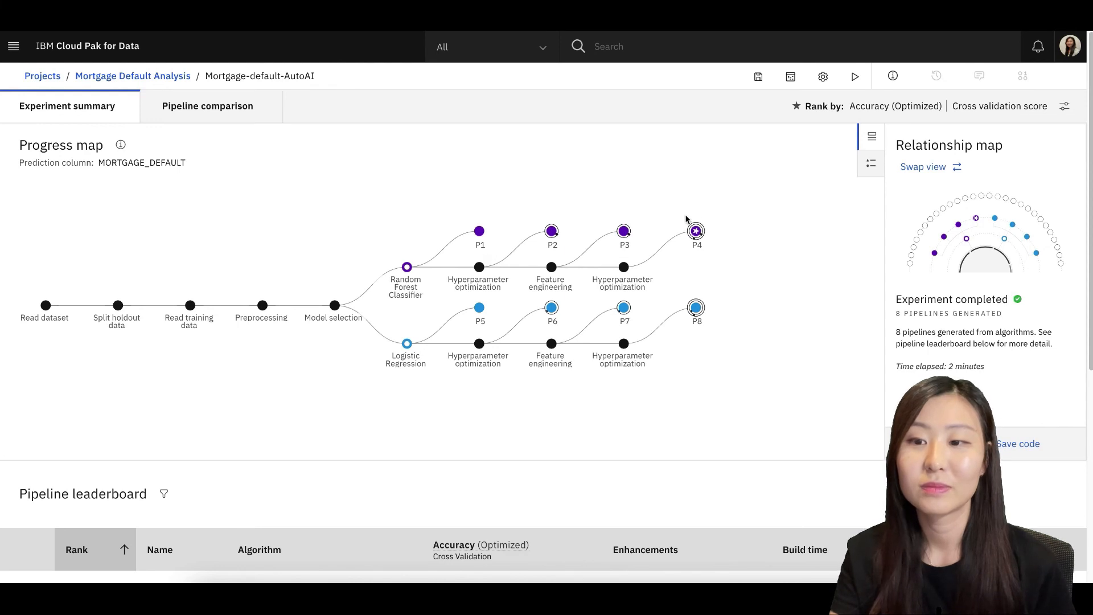
click(926, 167)
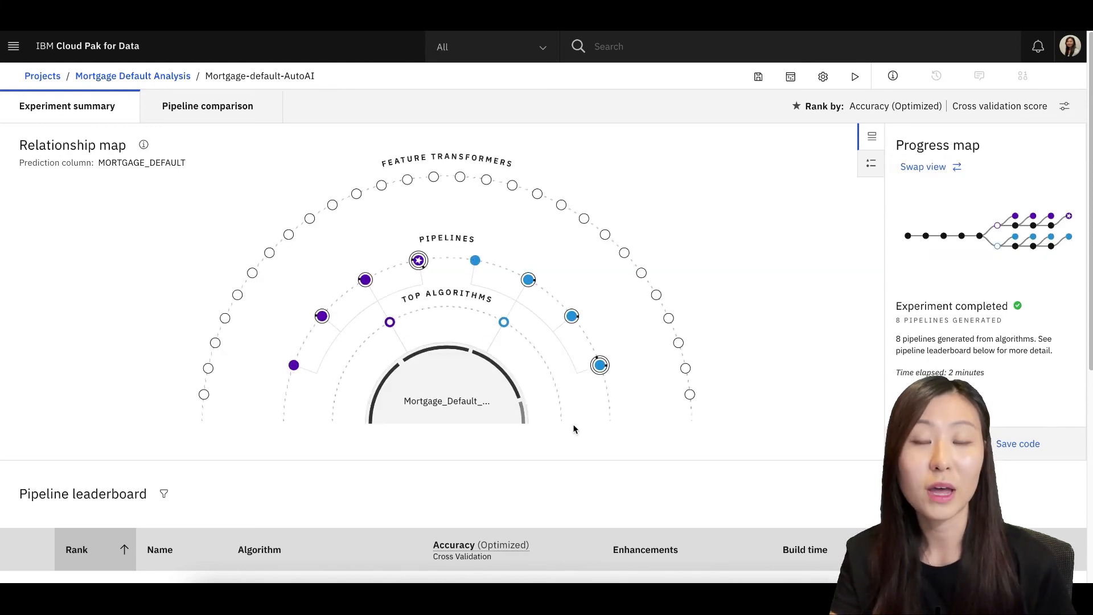
mouse_move(389, 321)
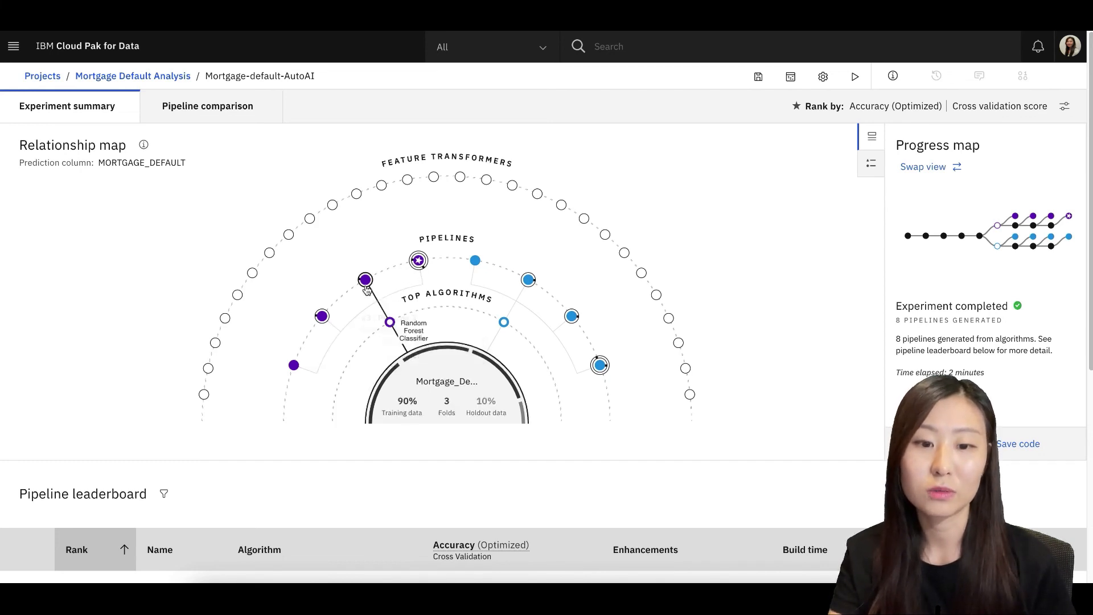
mouse_move(321, 315)
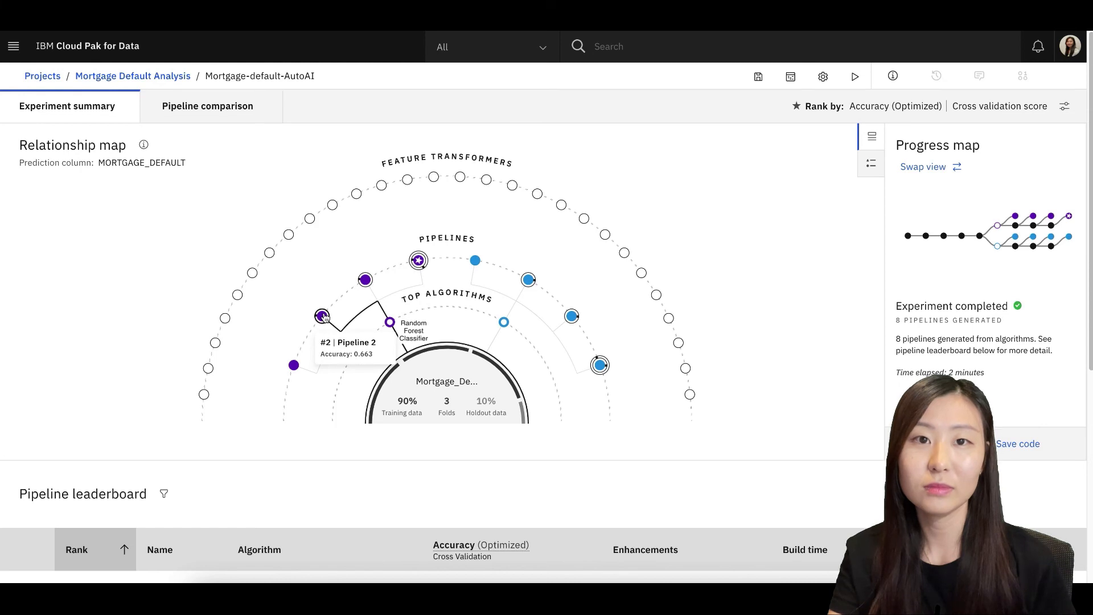
- Open rank-1 Pipeline 4 (Random Forest, 0.674 accuracy) from the Pipeline leaderboard
scroll(down, 3)
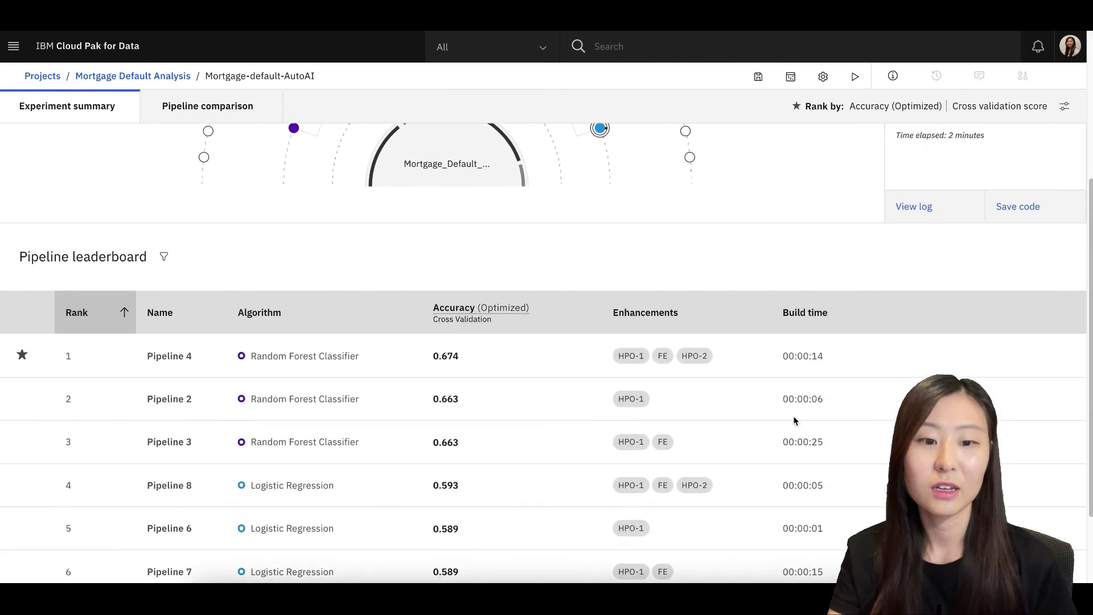
scroll(down, 3)
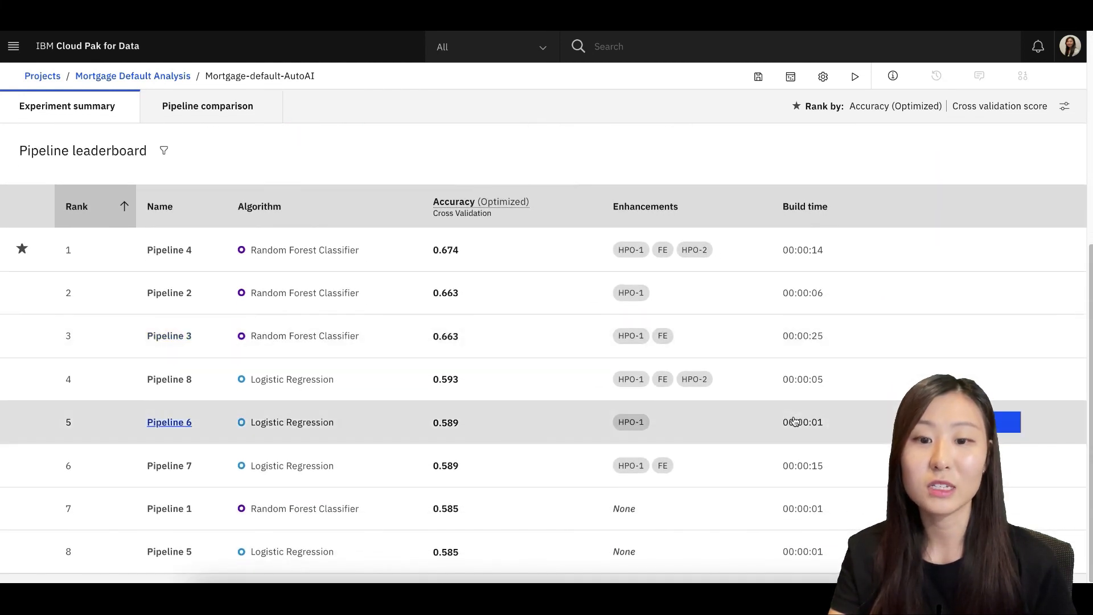
mouse_move(481, 202)
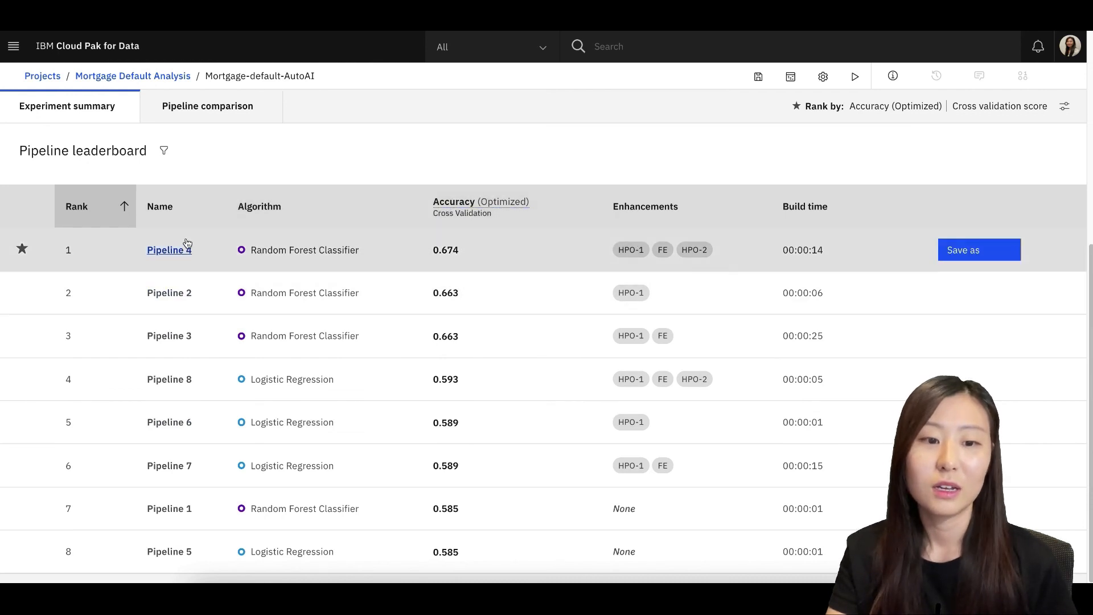
mouse_move(169, 249)
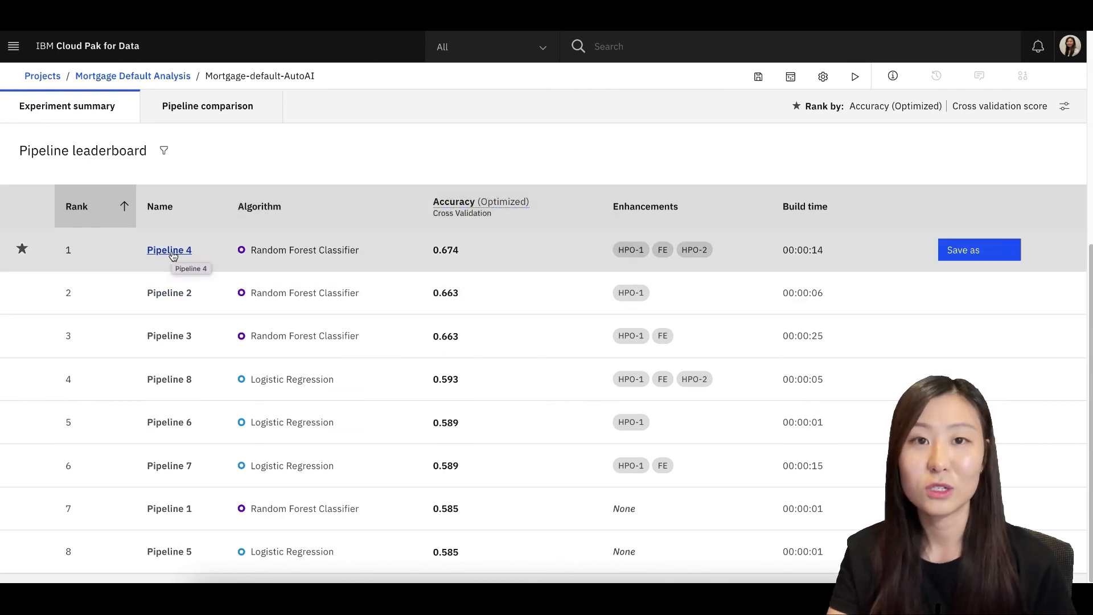
click(168, 249)
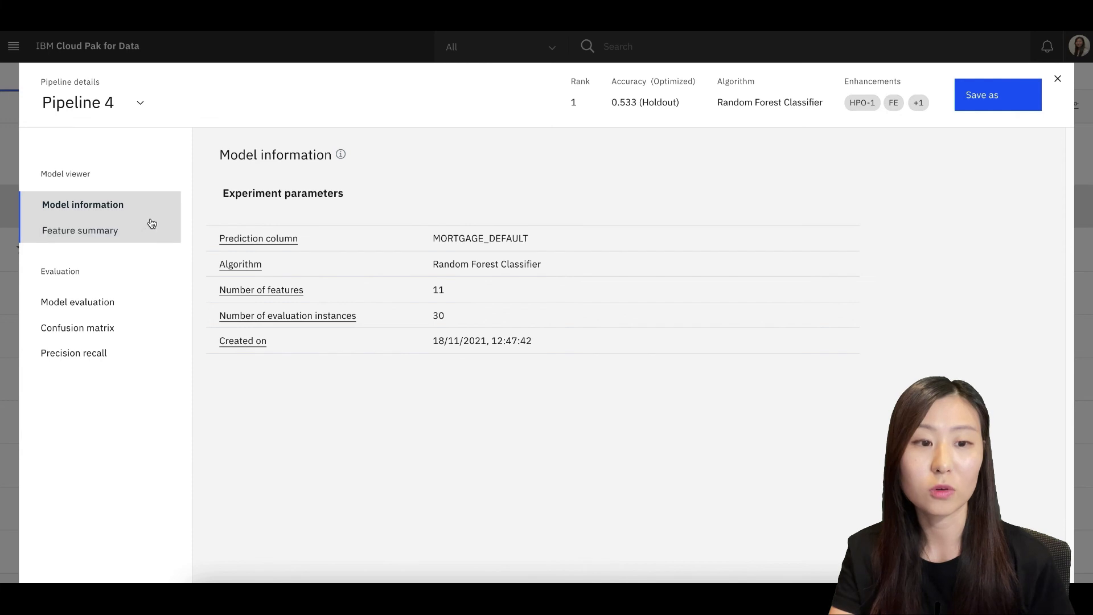
- View Pipeline 4's feature summary, ROC curve, confusion matrix and precision-recall curve
click(80, 230)
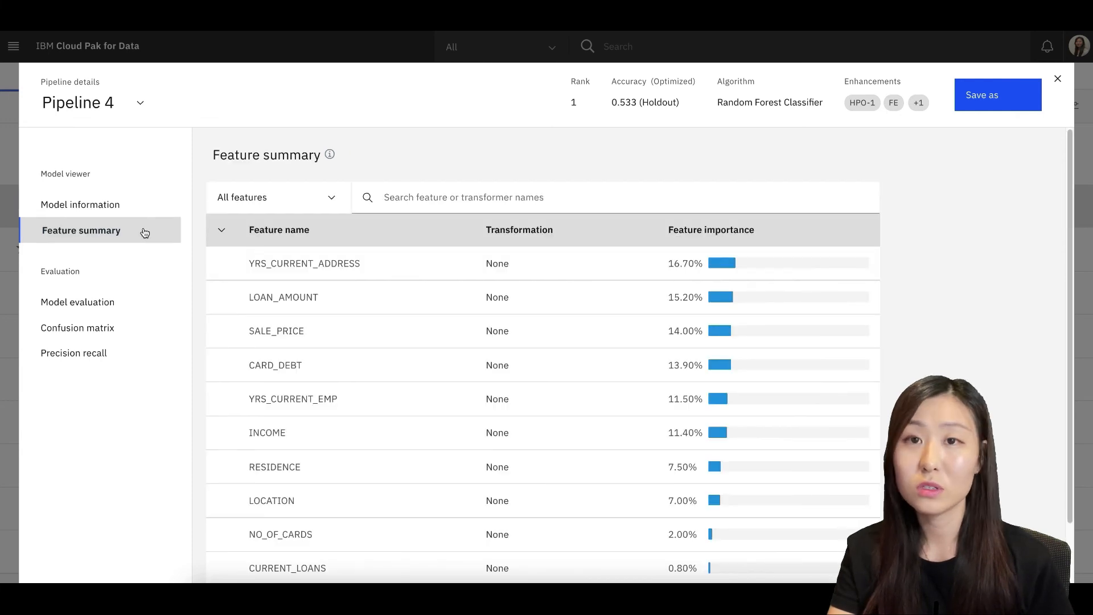
click(79, 301)
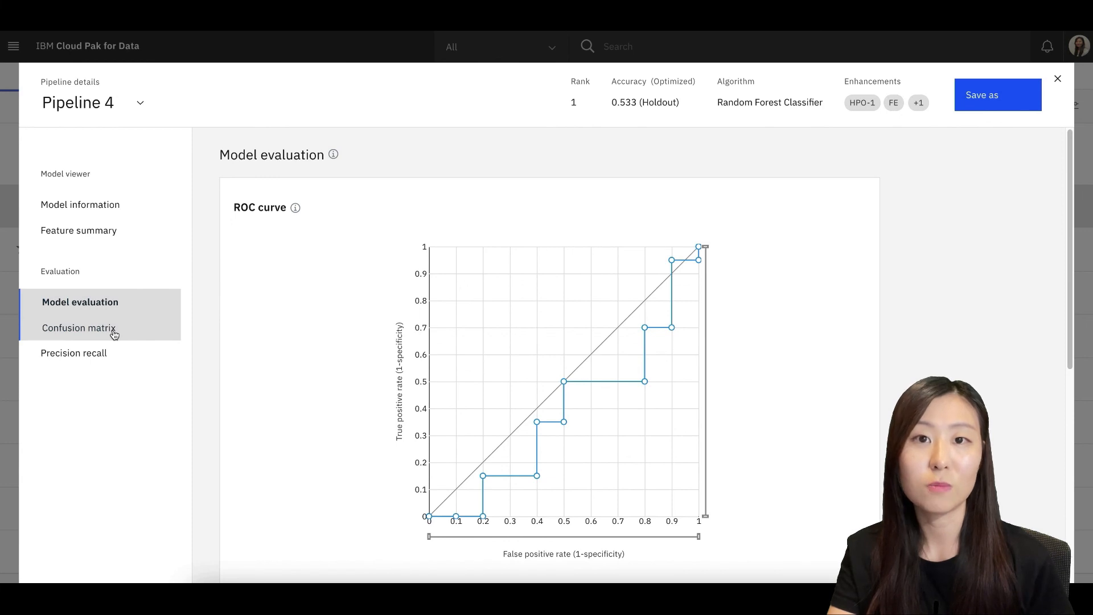
click(79, 328)
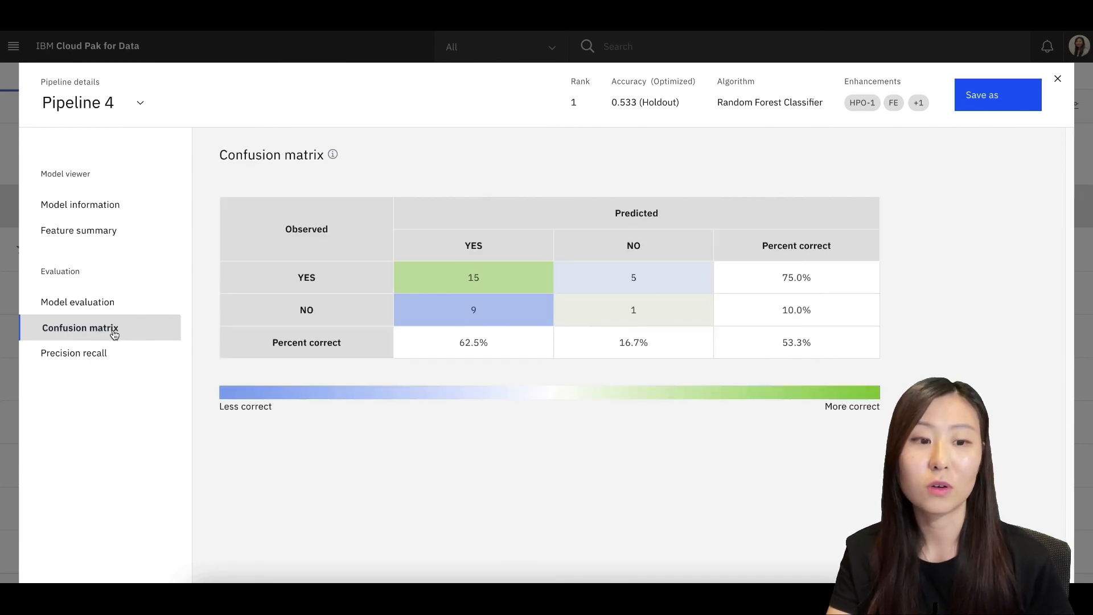
click(73, 352)
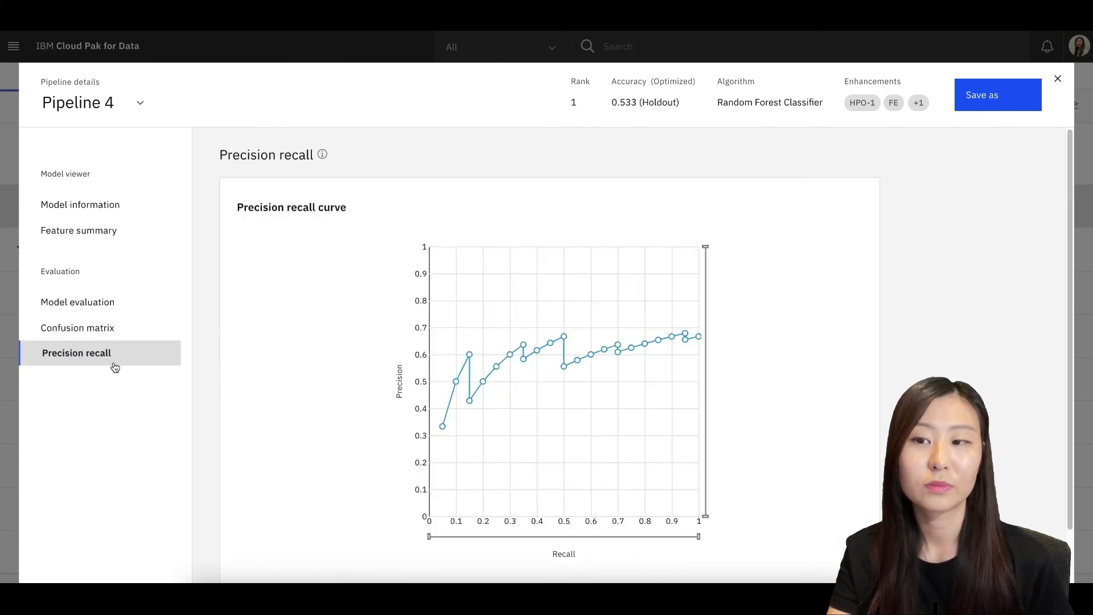
mouse_move(967, 158)
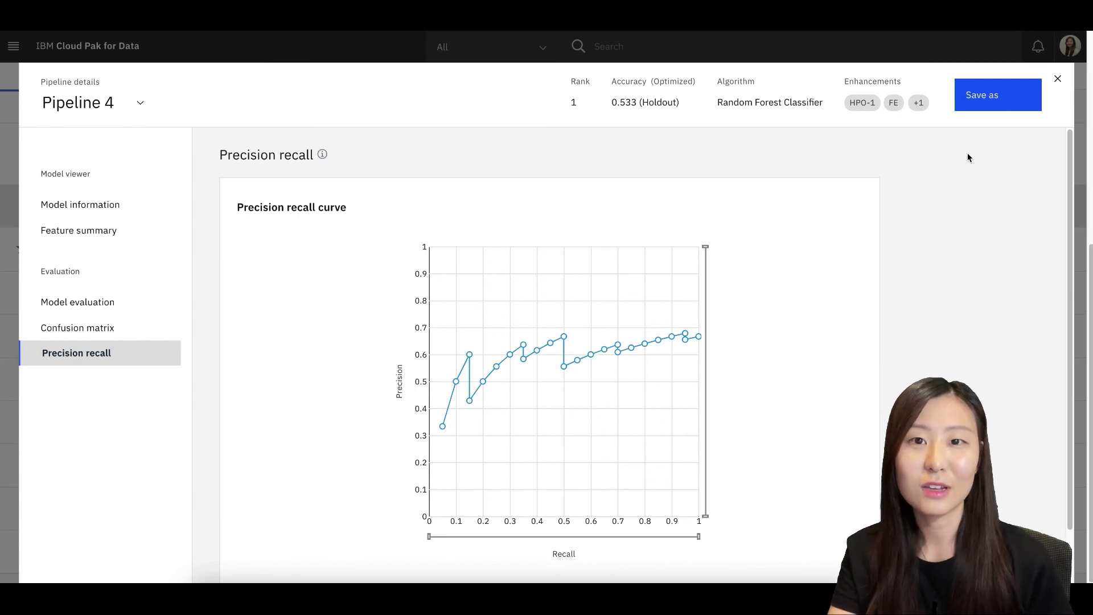
- Choose Save as for Pipeline 4 and select the Notebook asset type
click(996, 95)
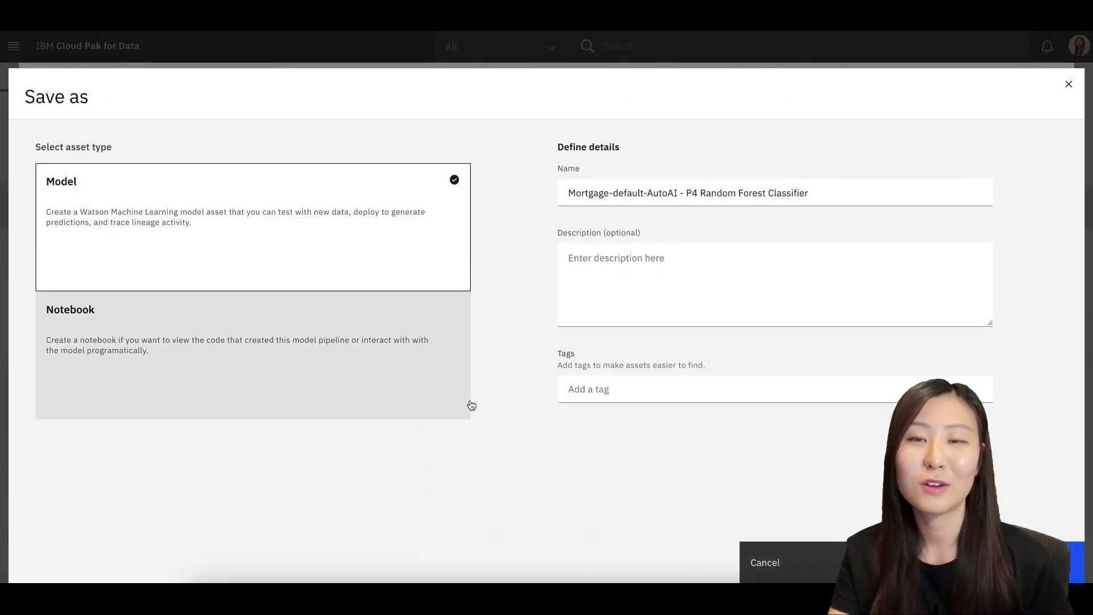
mouse_move(506, 387)
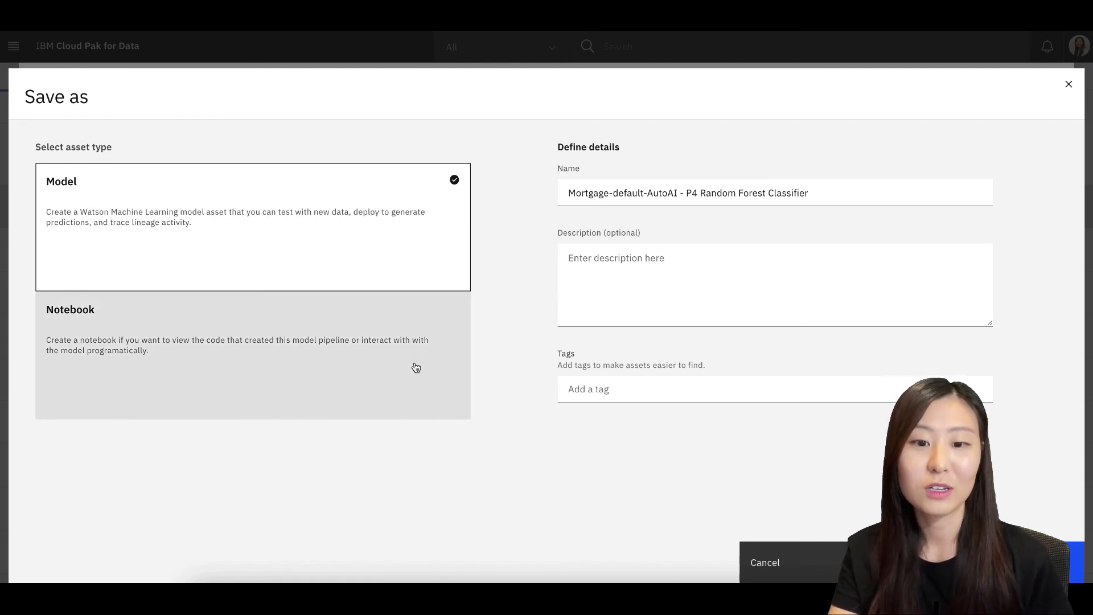
click(252, 355)
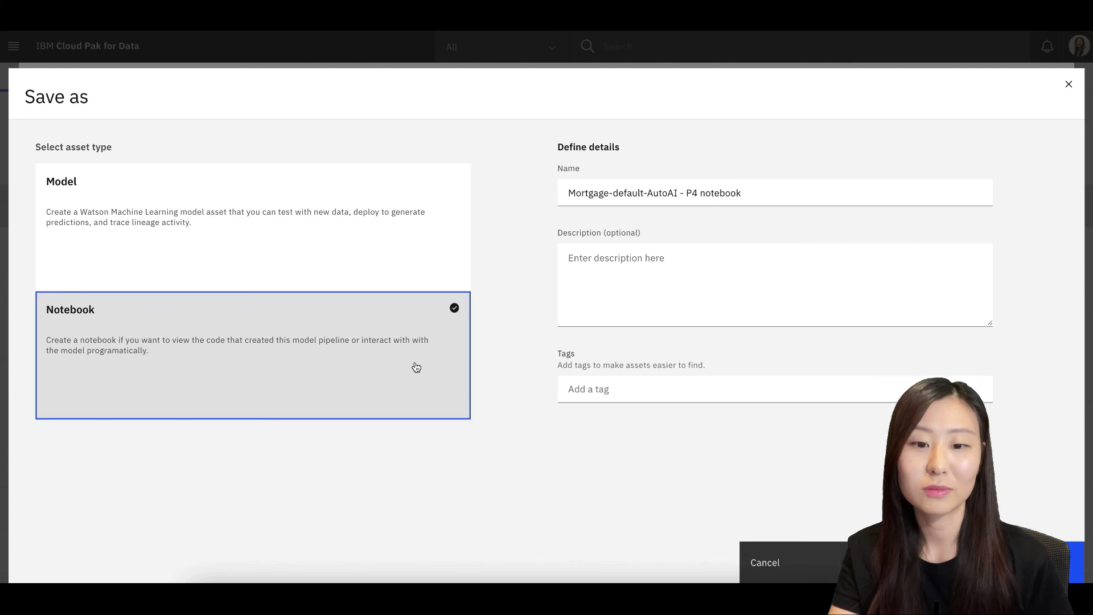